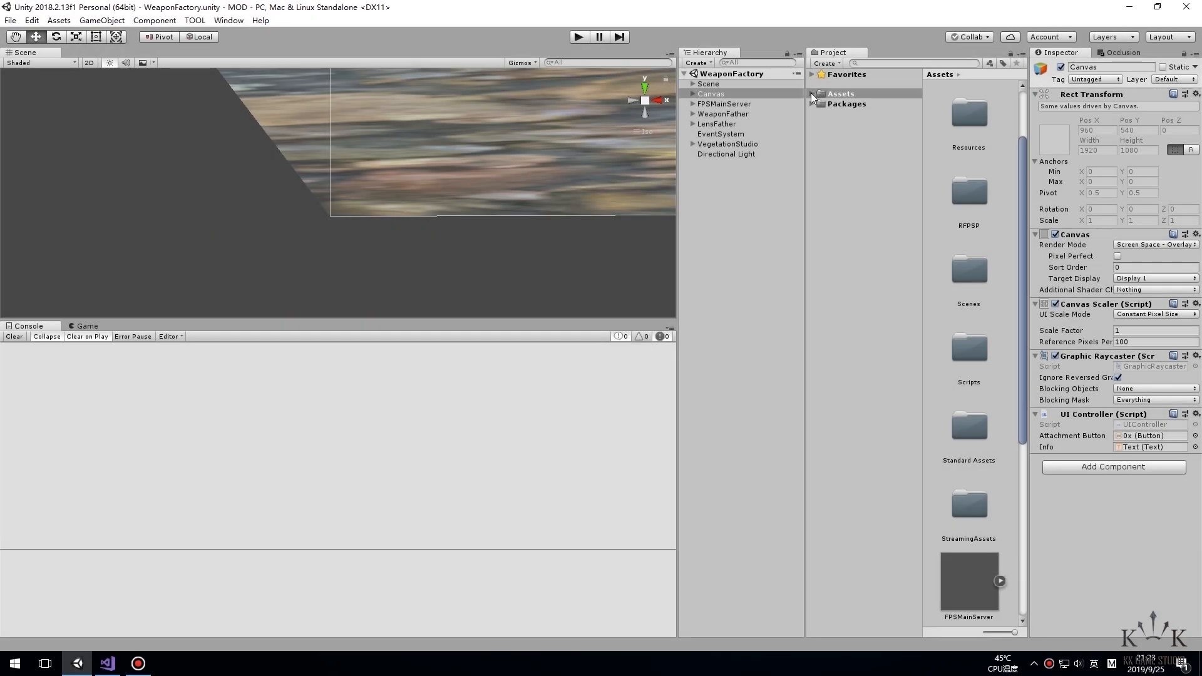
Expand Assets > Resources > WeaponResources to reach the Star folder's All.fbx rifle model
{"action": "left_click", "coordinate": [813, 94]}
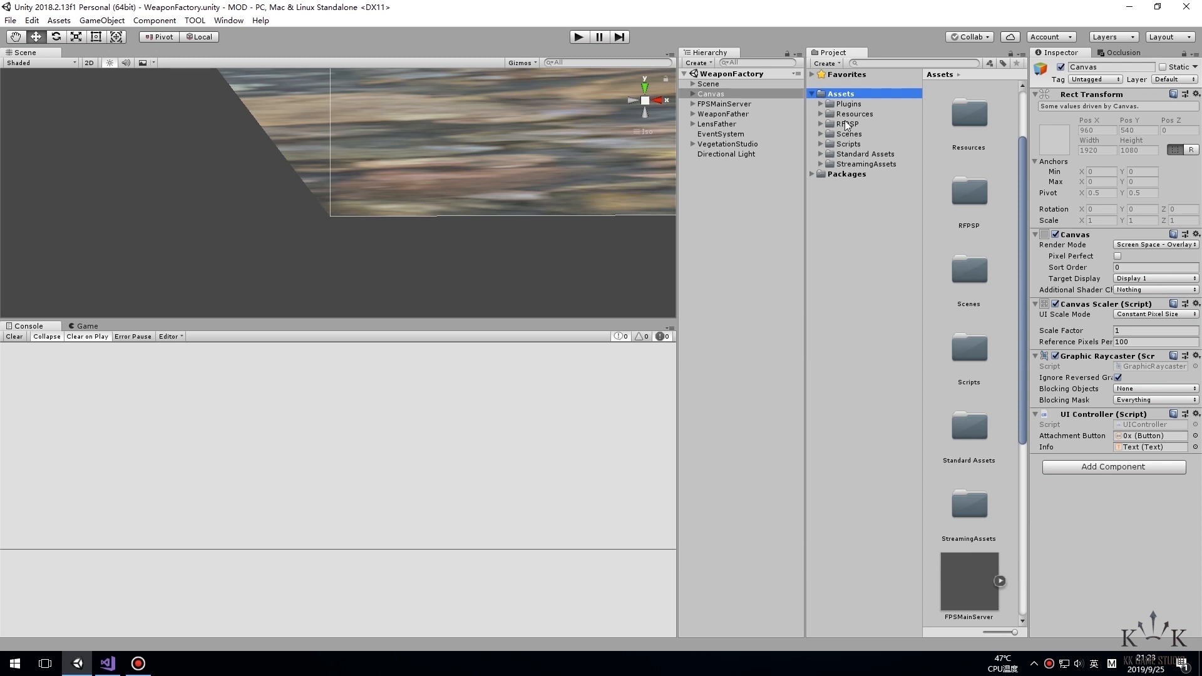
{"action": "left_click", "coordinate": [859, 224]}
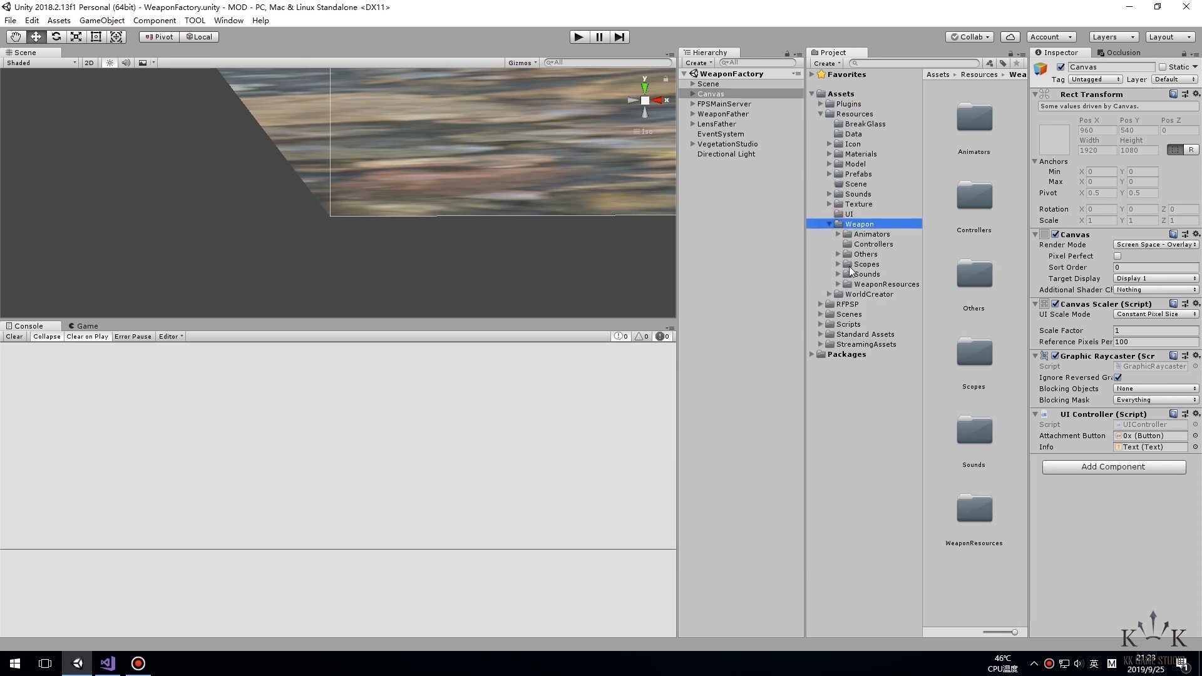
{"action": "left_click", "coordinate": [838, 284]}
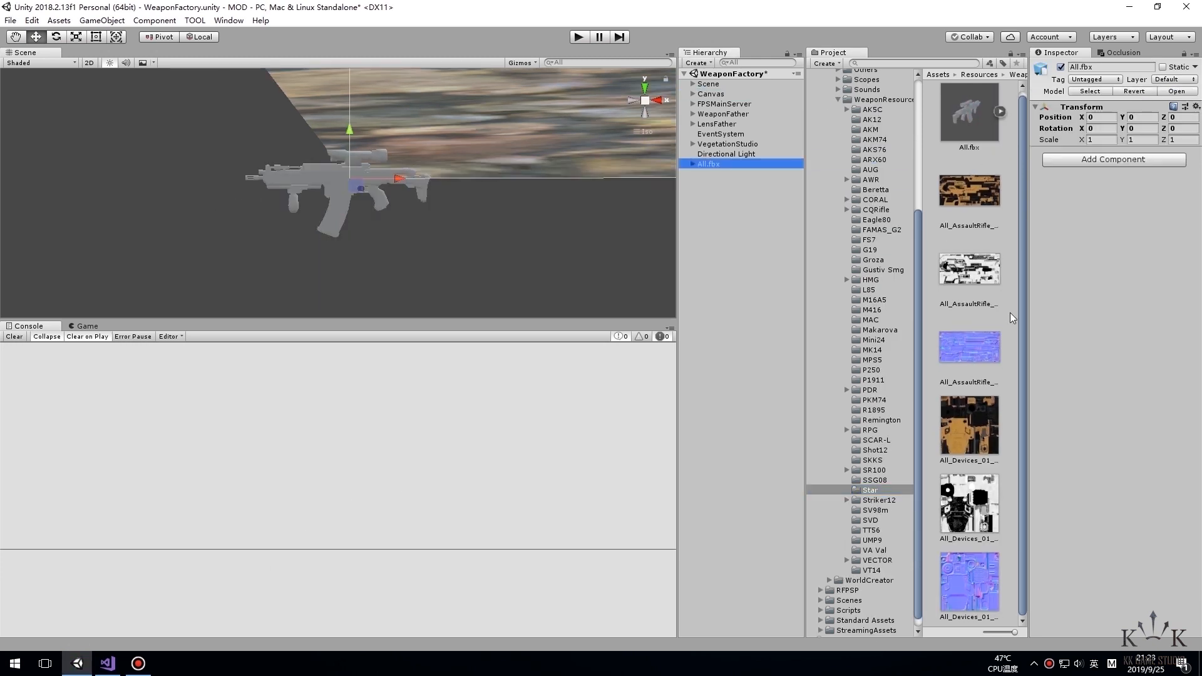
Create a new material named Star in the Star folder
{"action": "right_click", "coordinate": [881, 489]}
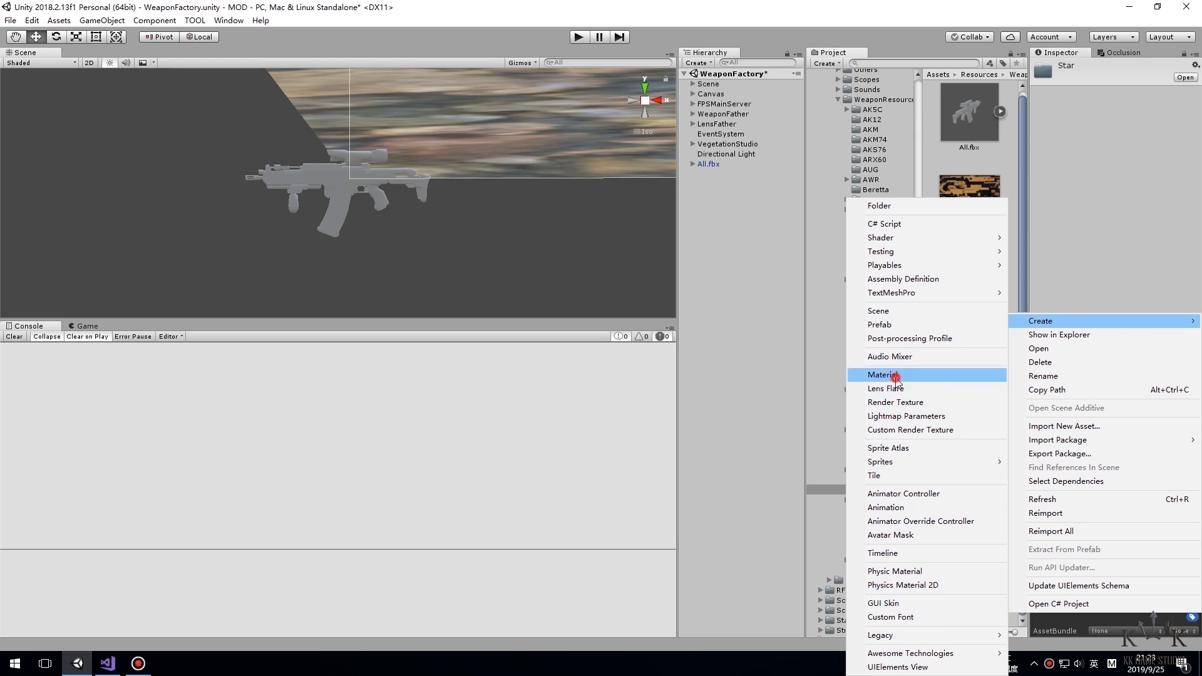
{"action": "left_click", "coordinate": [885, 375]}
{"action": "type", "text": "Star"}
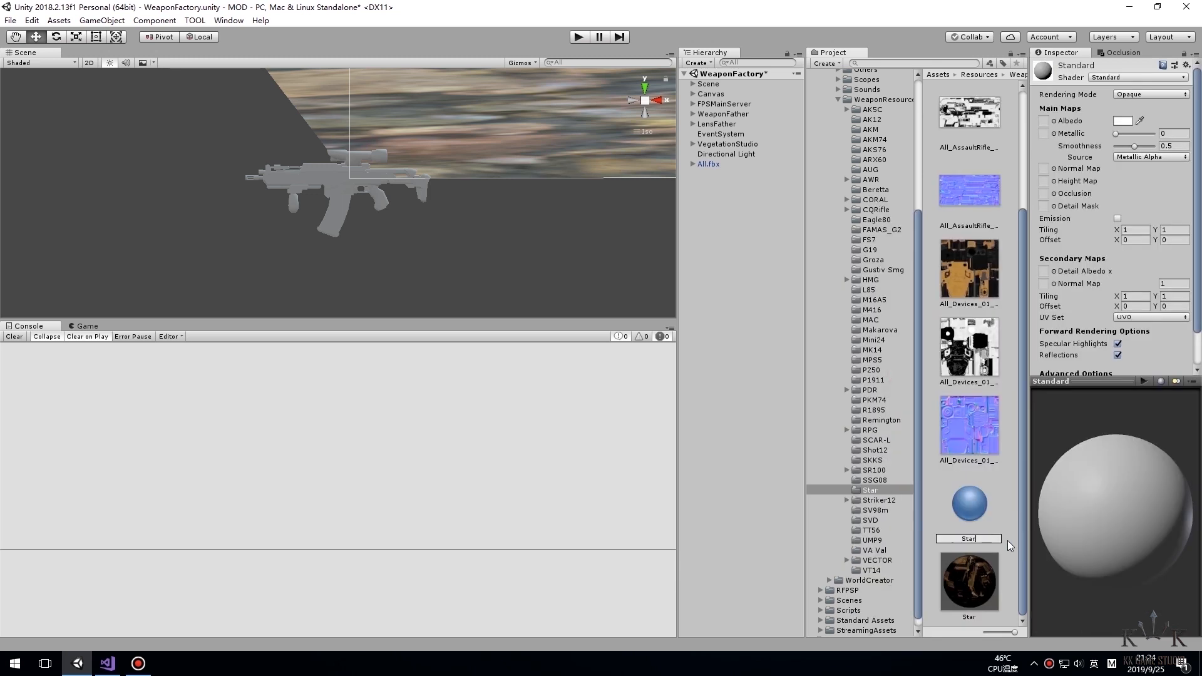
{"action": "left_click", "coordinate": [967, 347]}
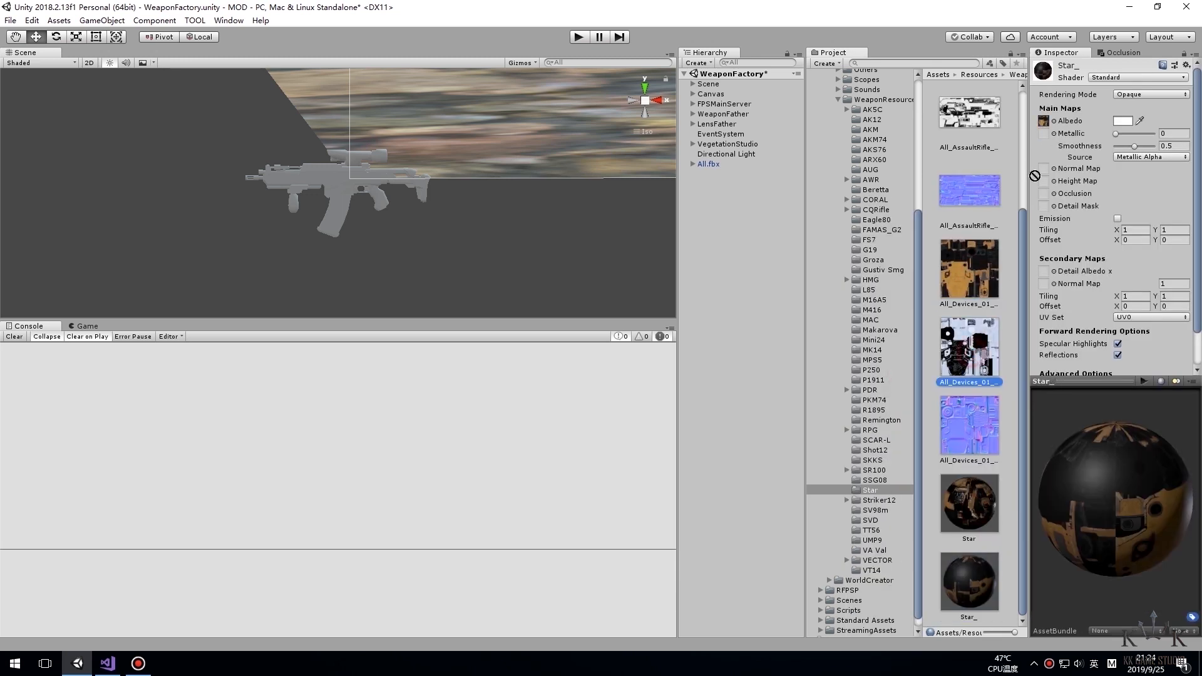
Select the rifle model and its Devices part to verify the applied materials
{"action": "left_click", "coordinate": [705, 162]}
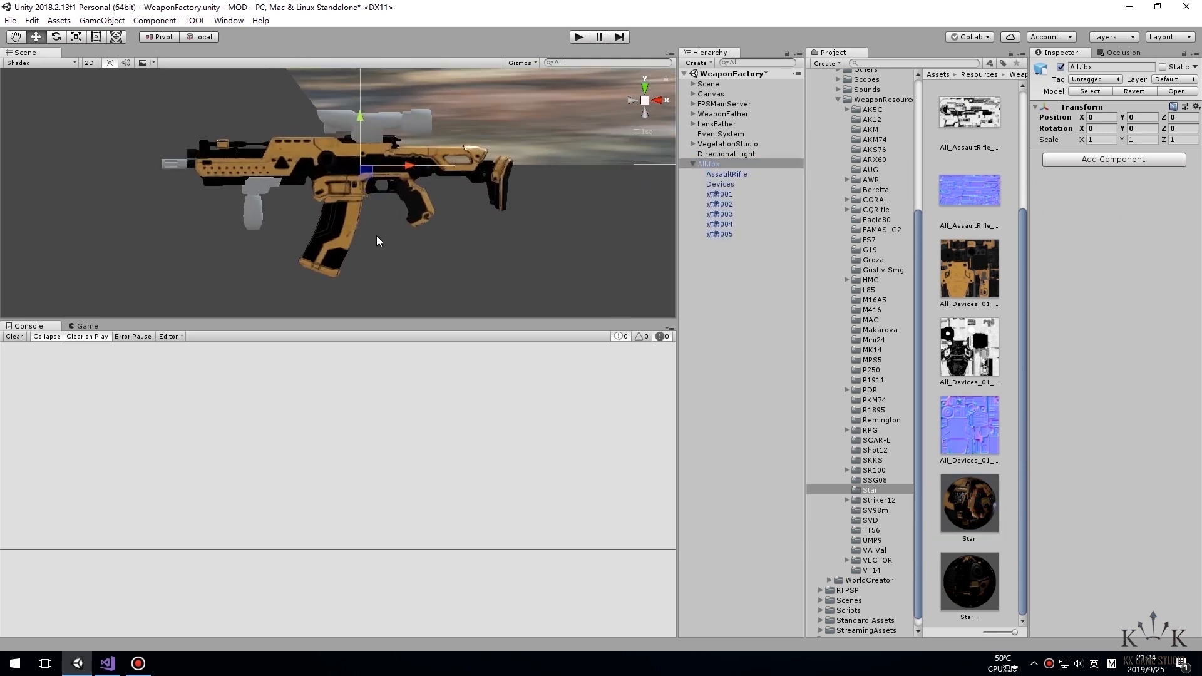
{"action": "left_click", "coordinate": [718, 184]}
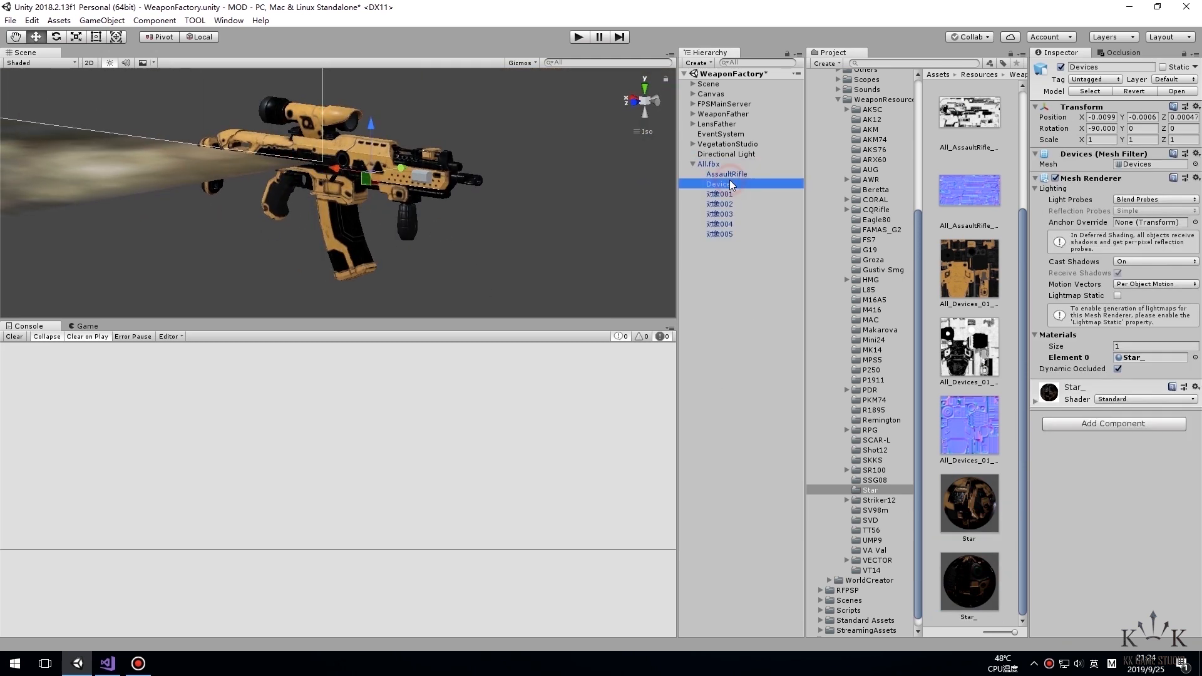
{"action": "left_click", "coordinate": [196, 20]}
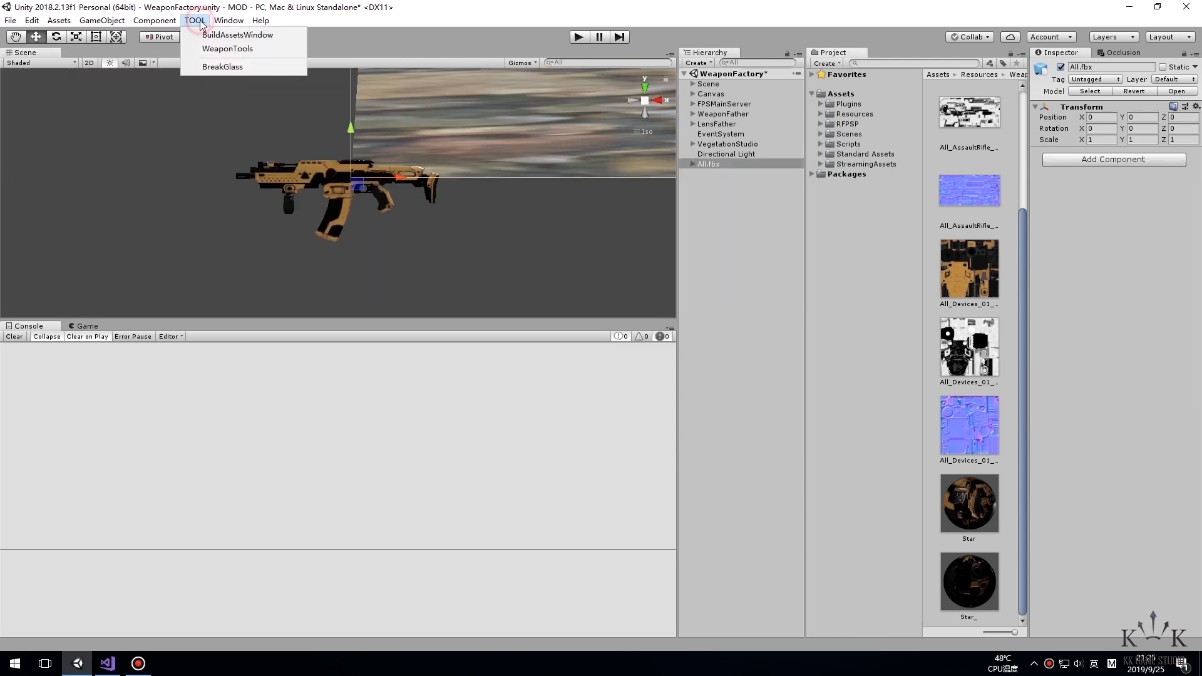
In Weapon Mod Tools choose the AKSC gun template and copy it for the new rifle
{"action": "left_click", "coordinate": [226, 49]}
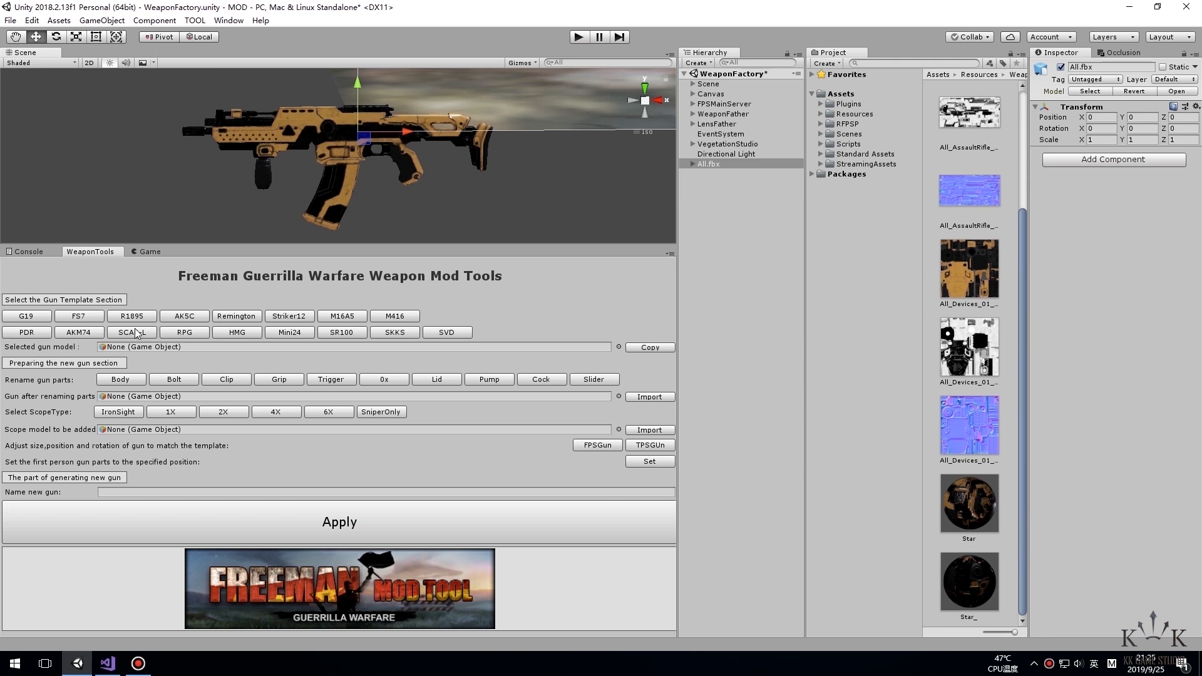
{"action": "mouse_move", "coordinate": [183, 315]}
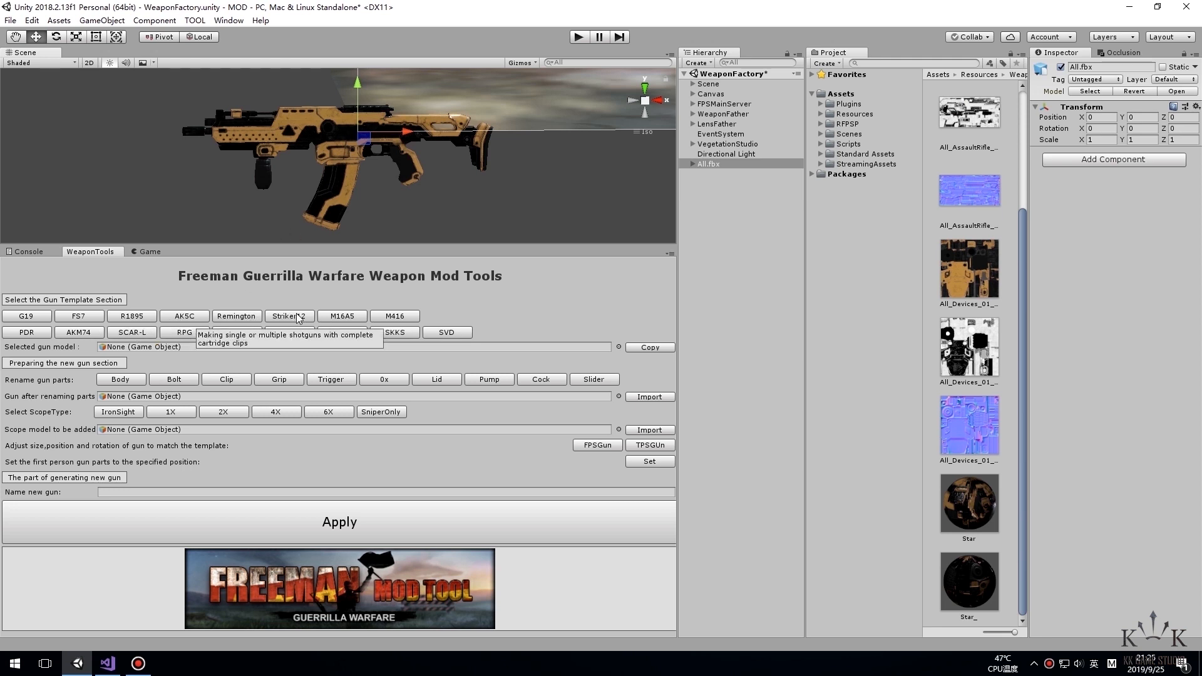
{"action": "mouse_move", "coordinate": [184, 315]}
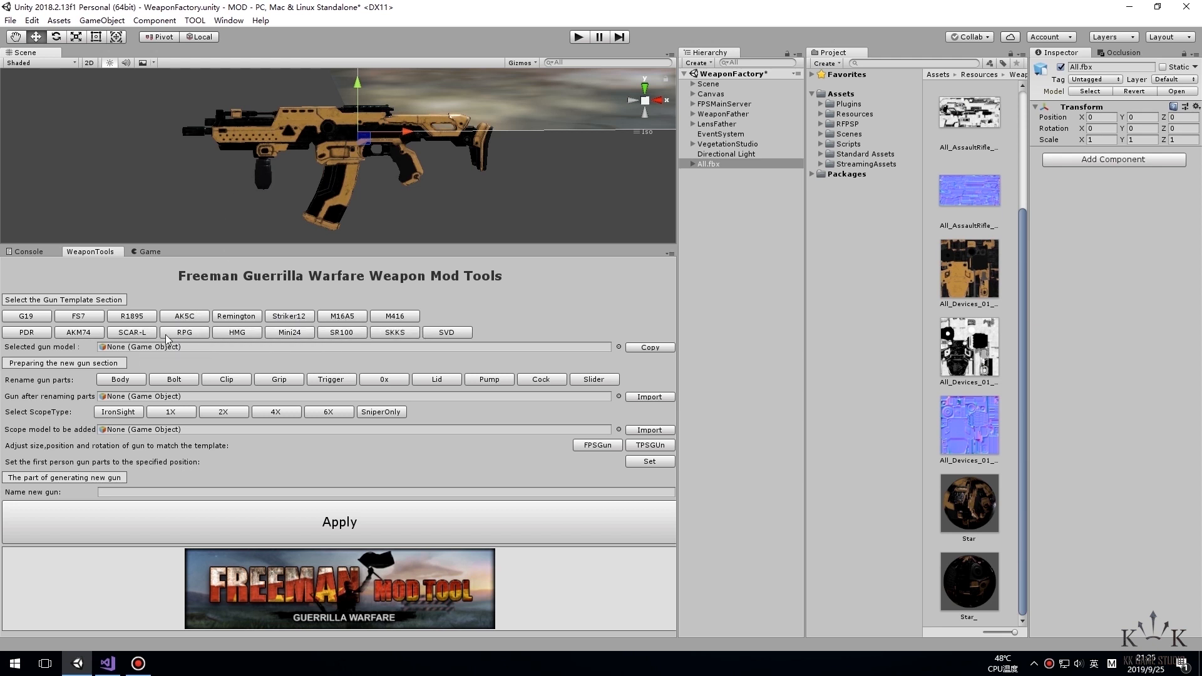
{"action": "left_click", "coordinate": [183, 316]}
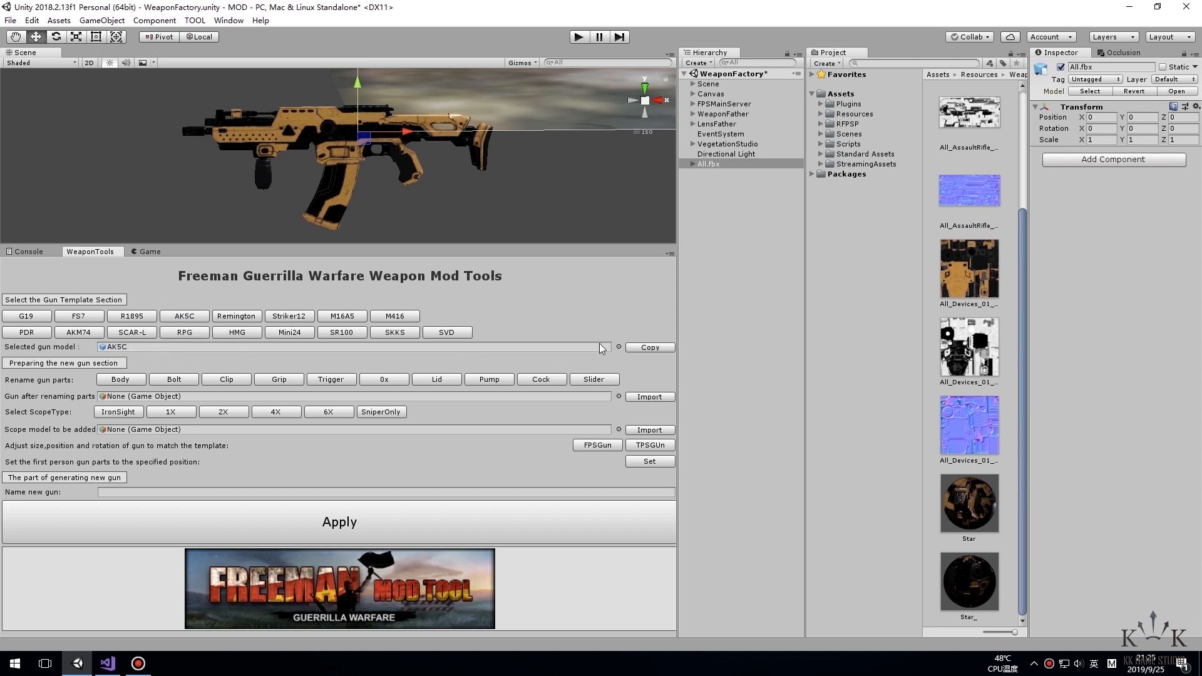
{"action": "mouse_move", "coordinate": [648, 347]}
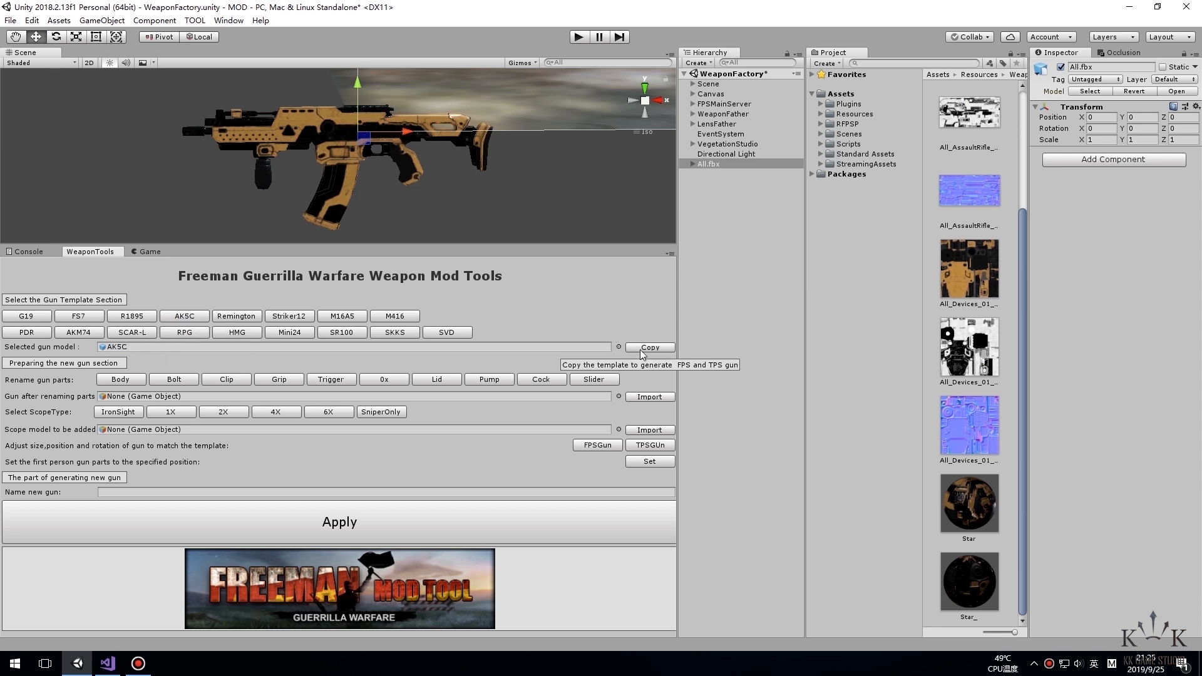
{"action": "mouse_move", "coordinate": [580, 359]}
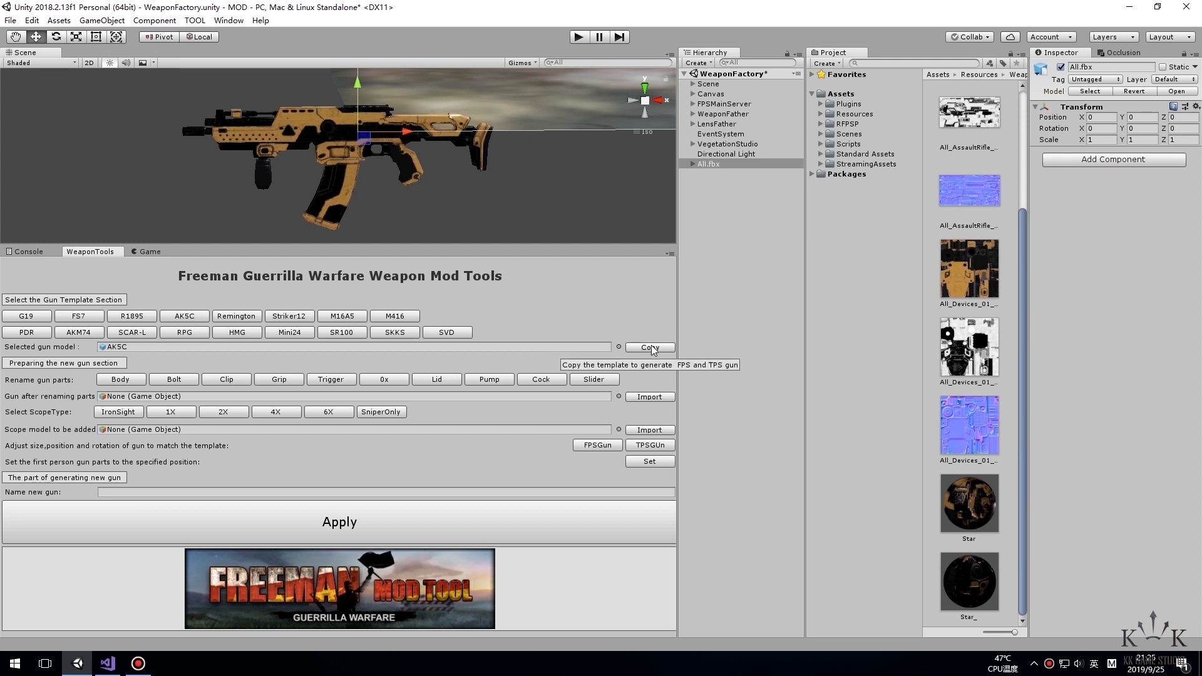
{"action": "mouse_move", "coordinate": [696, 124]}
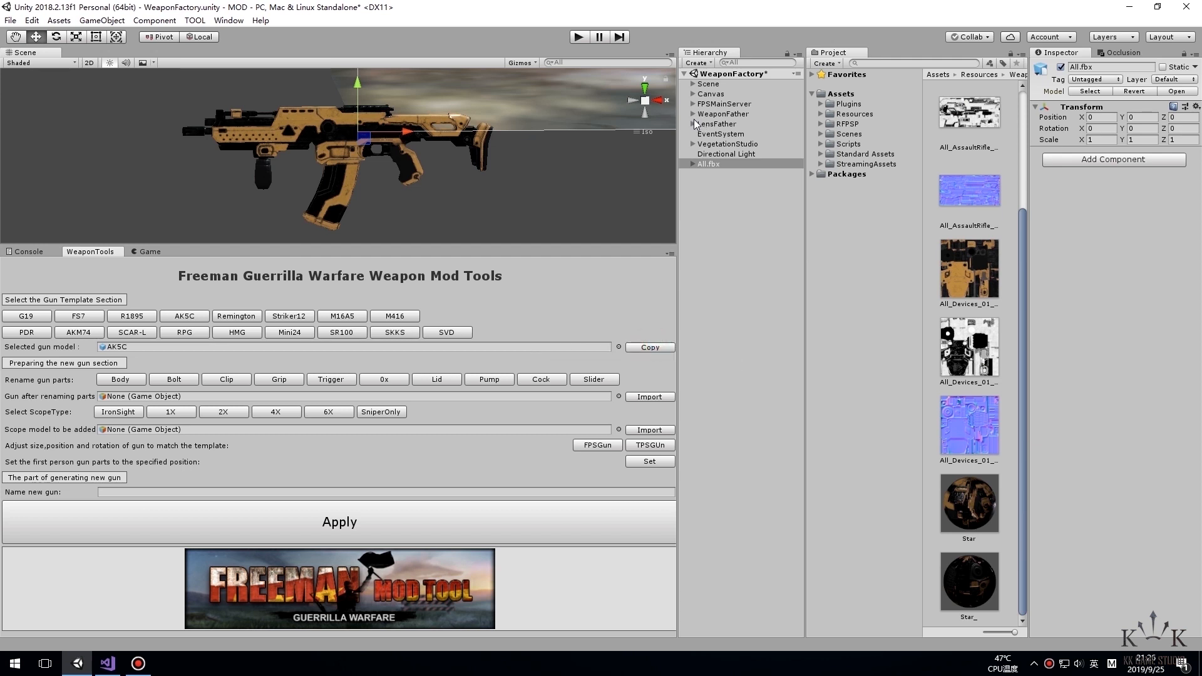
{"action": "left_click", "coordinate": [692, 113]}
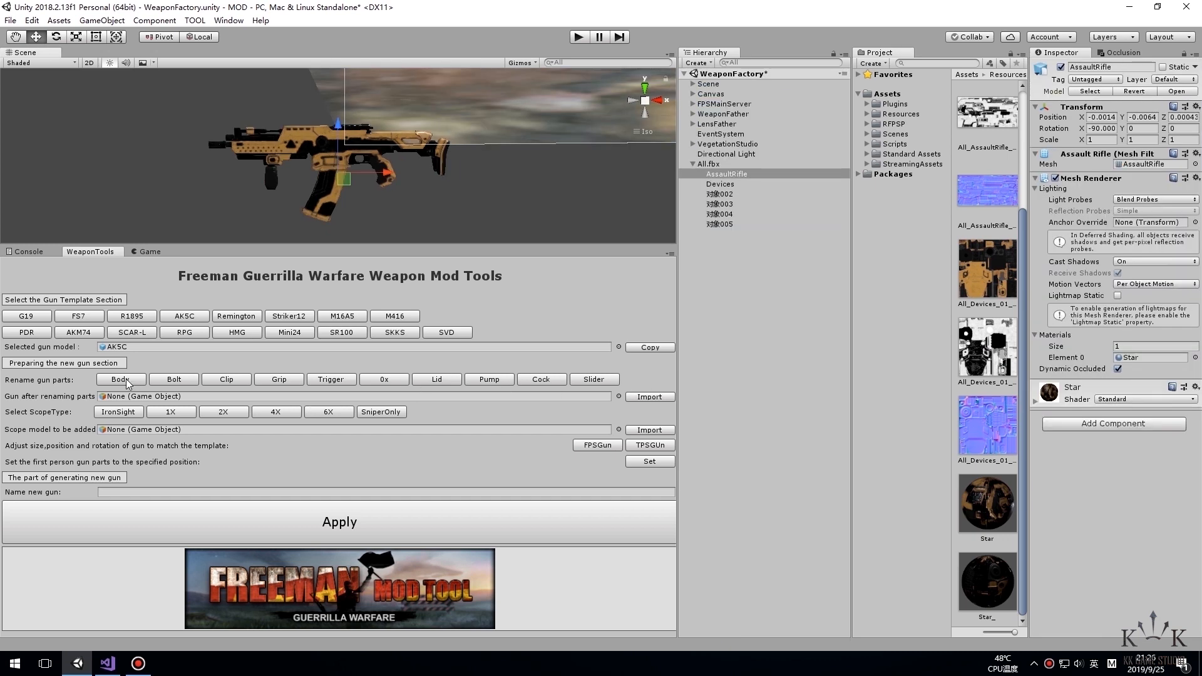
Rename the All.fbx meshes to Body, Body, Grip, Bolt and Clip and import the gun into the template
{"action": "left_click", "coordinate": [719, 183]}
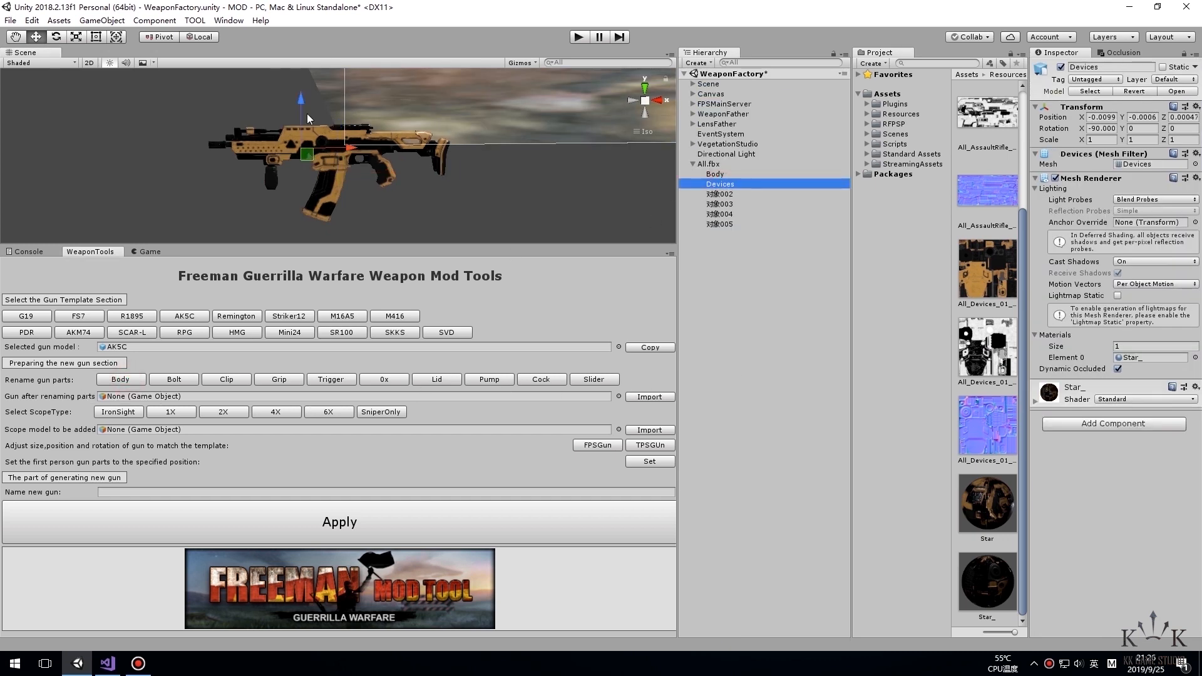
{"action": "left_click", "coordinate": [718, 193]}
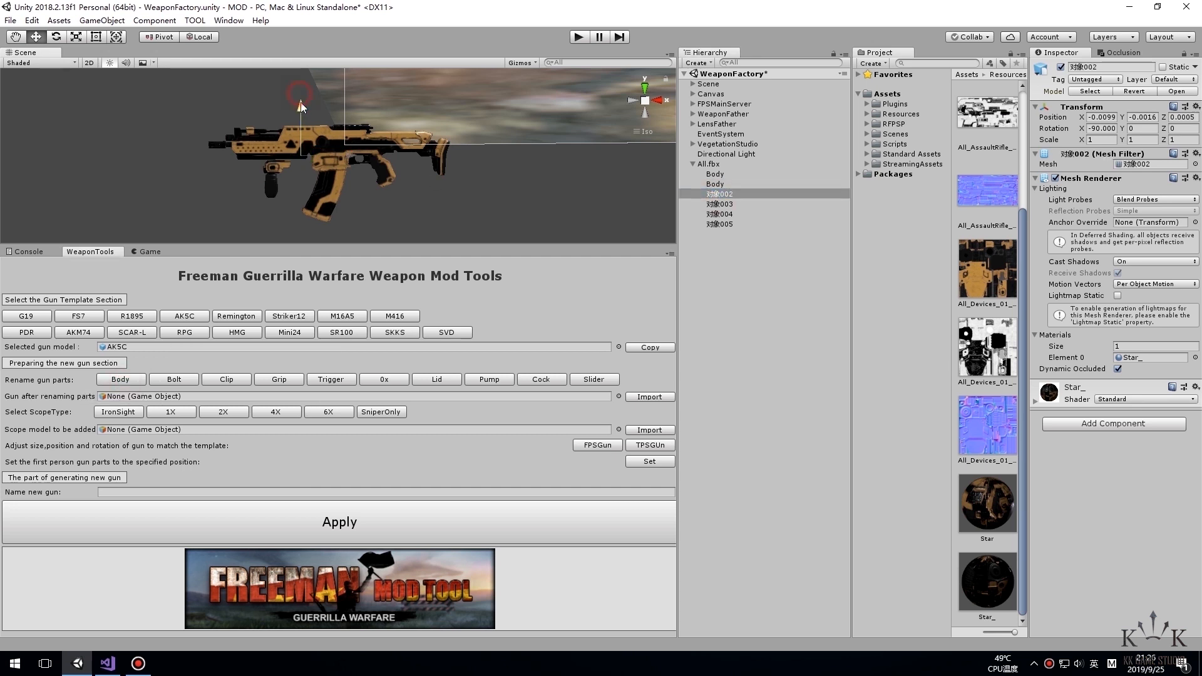
{"action": "left_click", "coordinate": [719, 203]}
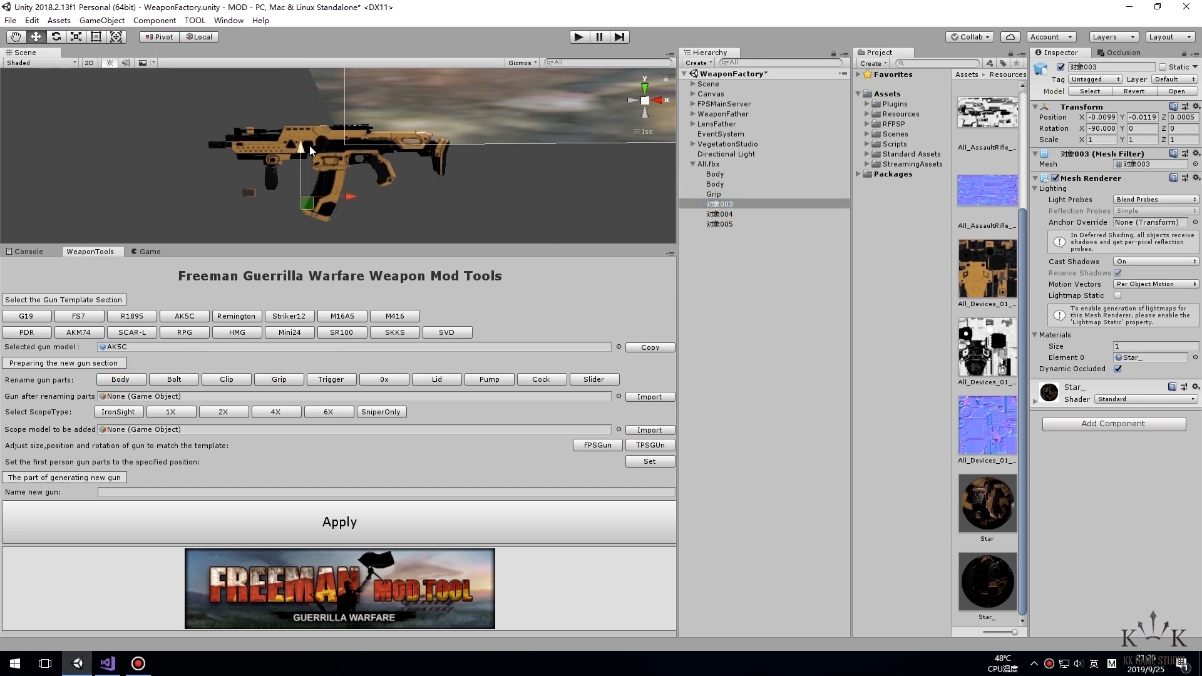
{"action": "left_click", "coordinate": [712, 214]}
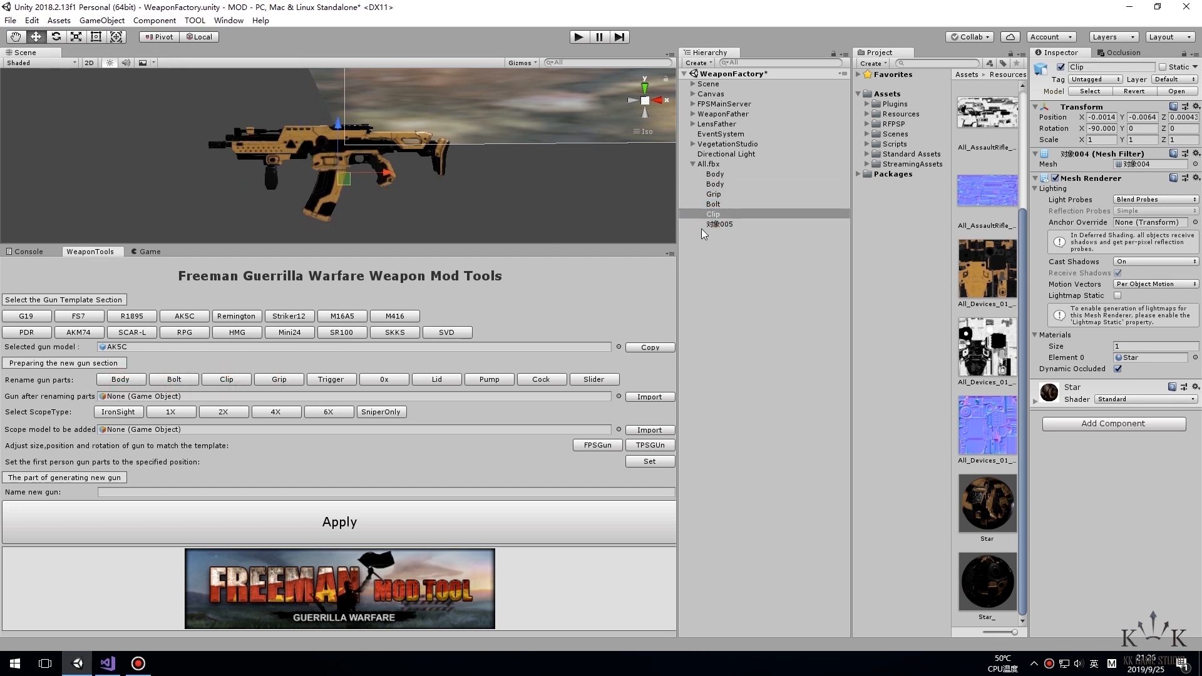
{"action": "left_click", "coordinate": [719, 224]}
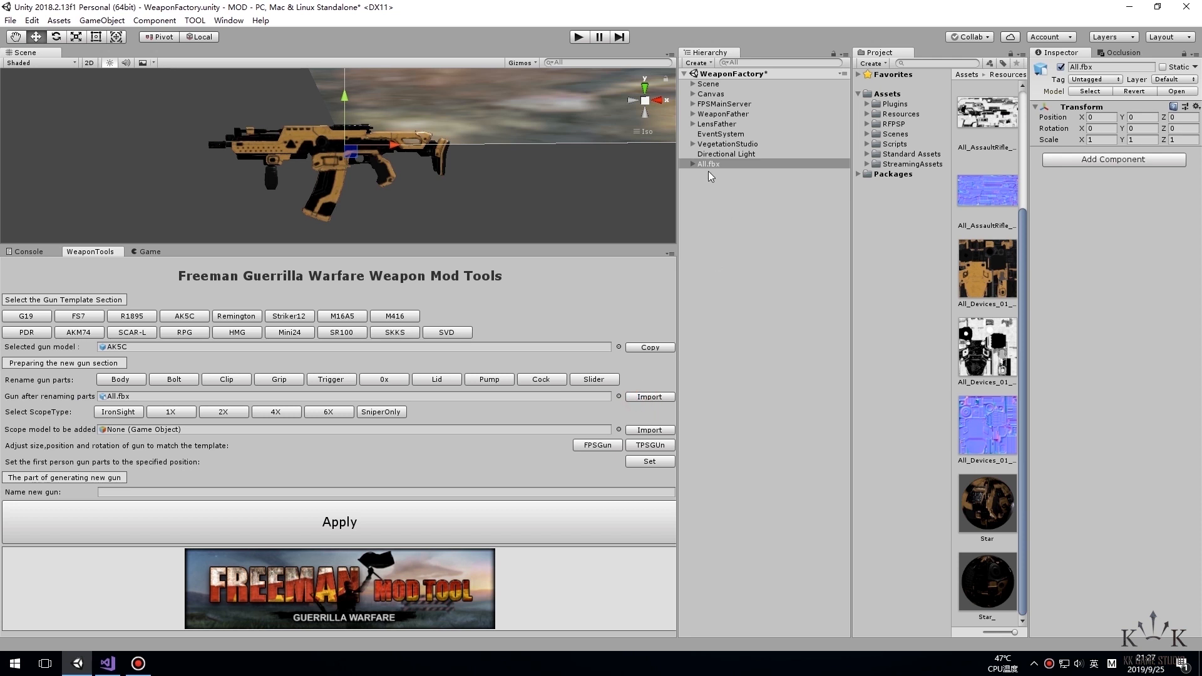
{"action": "left_click", "coordinate": [692, 114]}
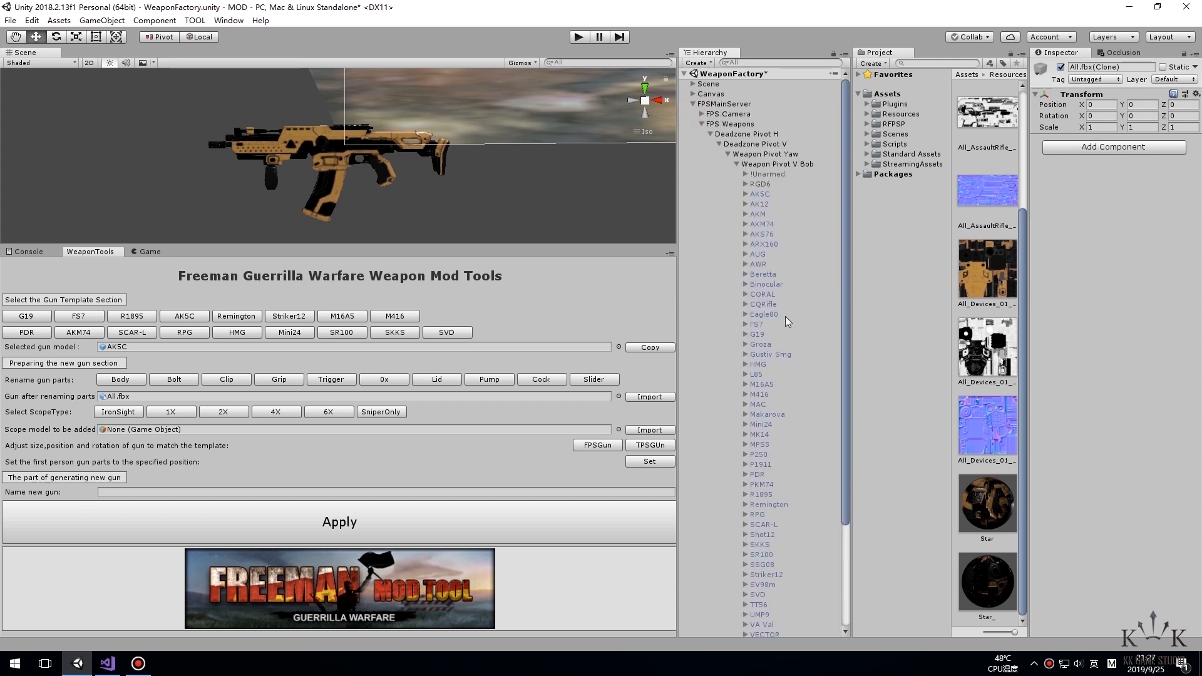
Fit the new gun to the first-person template and select AKSC_TTemplate
{"action": "scroll", "scroll_direction": "down", "scroll_amount": 3}
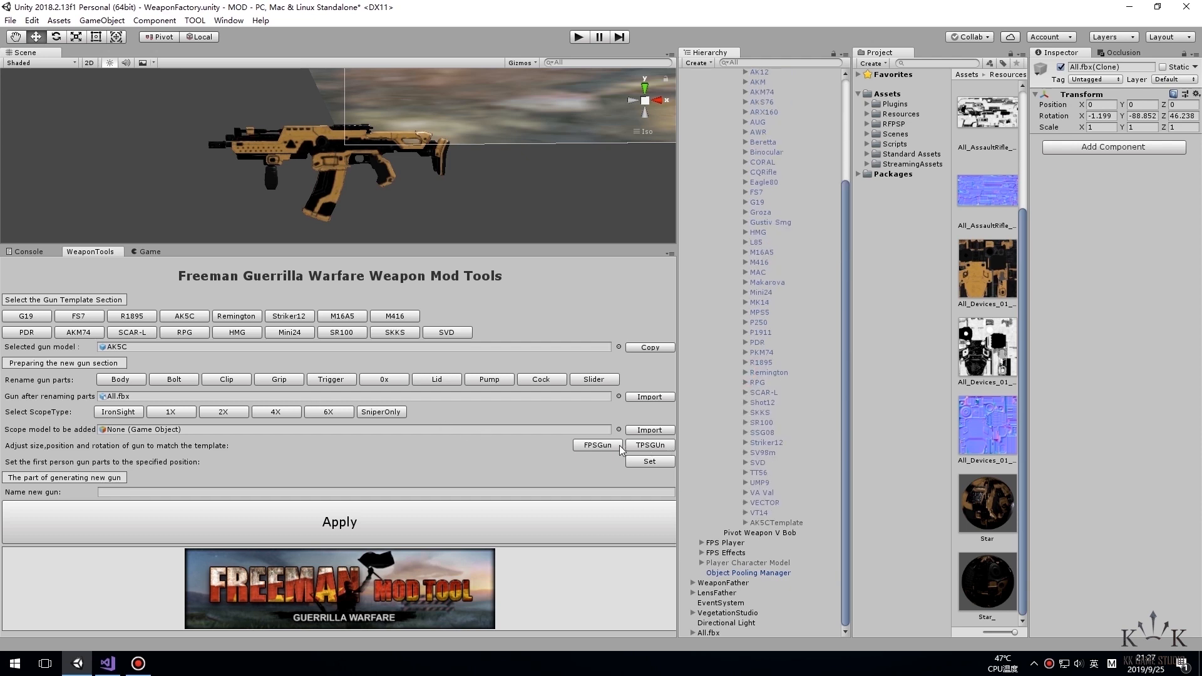
{"action": "left_click", "coordinate": [690, 121]}
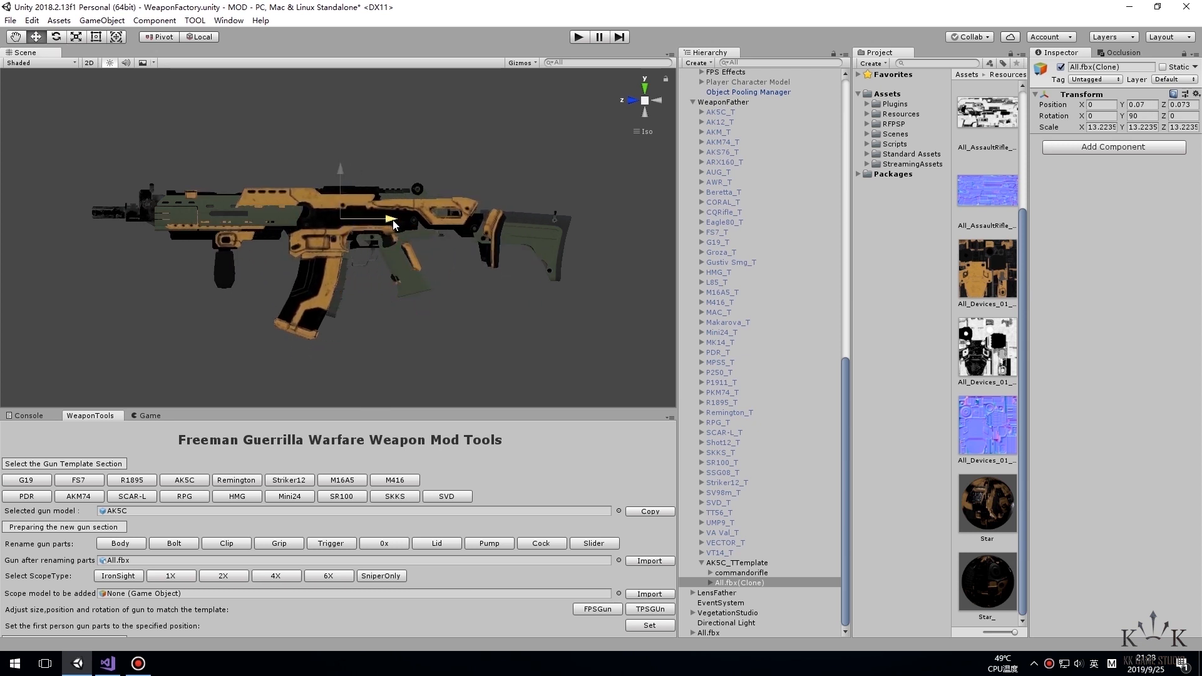
{"action": "left_click", "coordinate": [736, 562]}
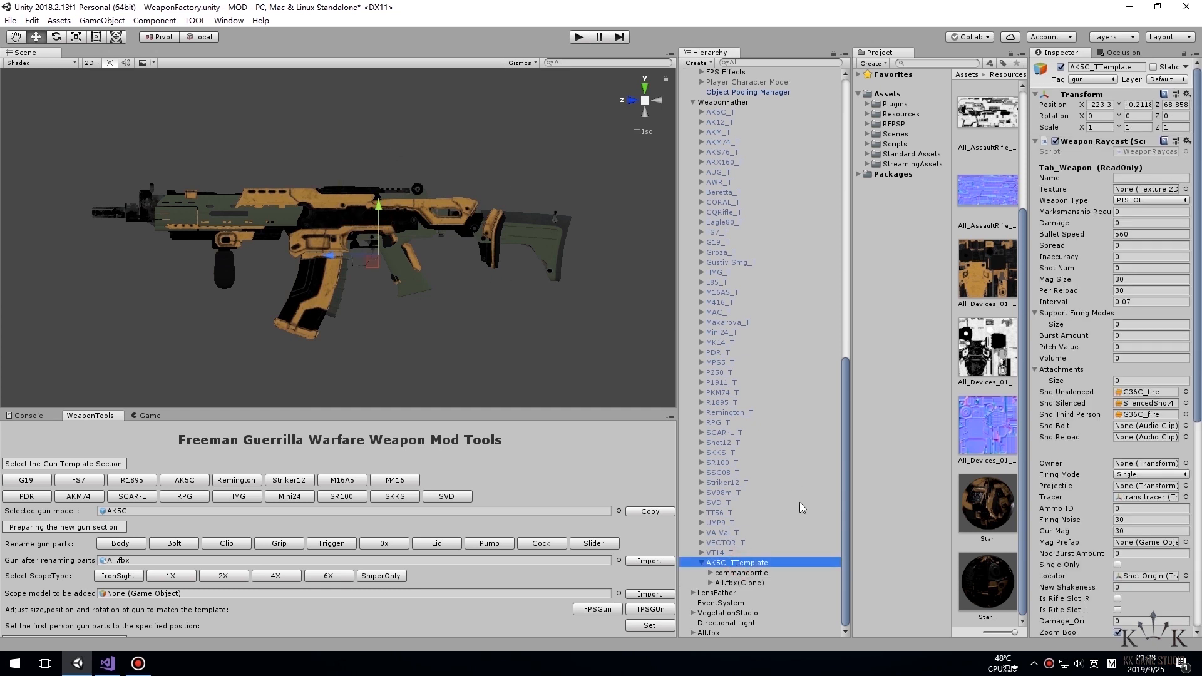
{"action": "scroll", "scroll_direction": "down", "scroll_amount": 3}
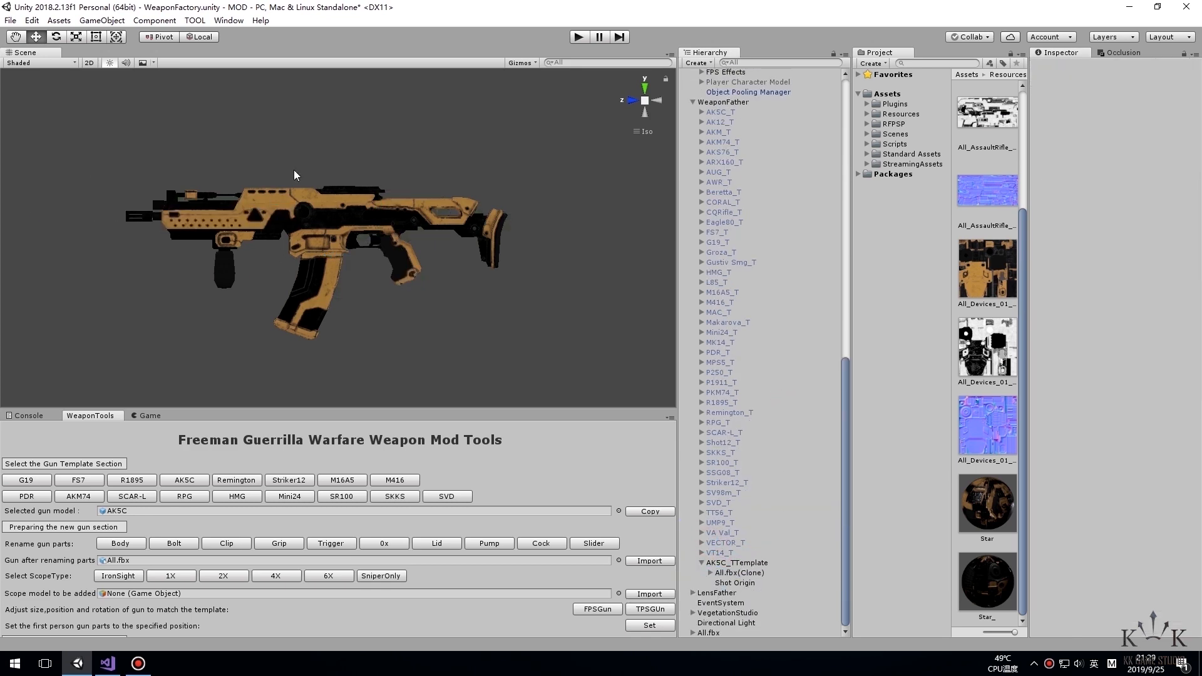
Select the Shot Origin and check its muzzle alignment from the front view
{"action": "left_click", "coordinate": [734, 582]}
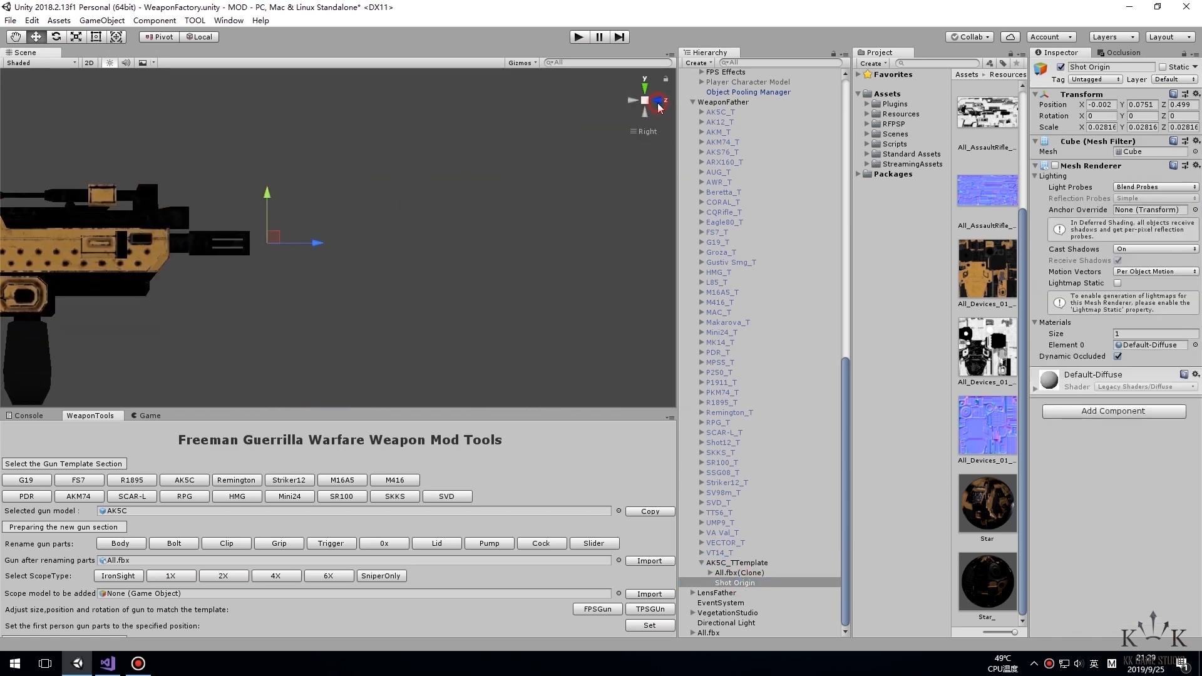
{"action": "left_click", "coordinate": [654, 100]}
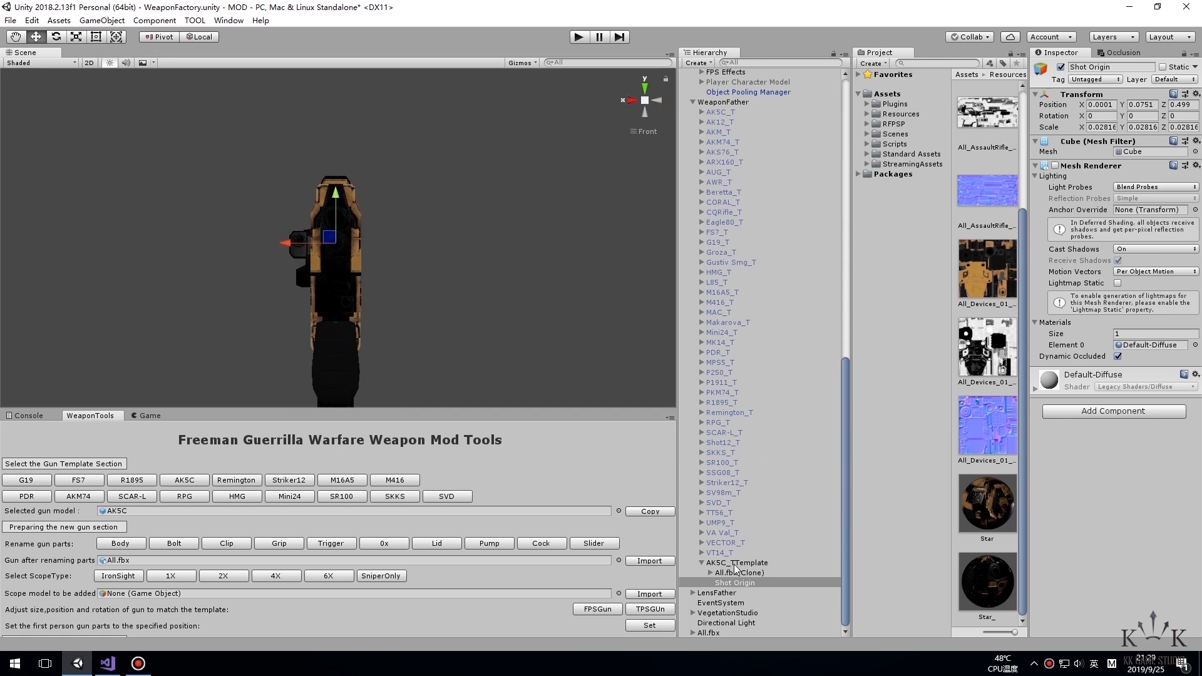
{"action": "left_click", "coordinate": [735, 562]}
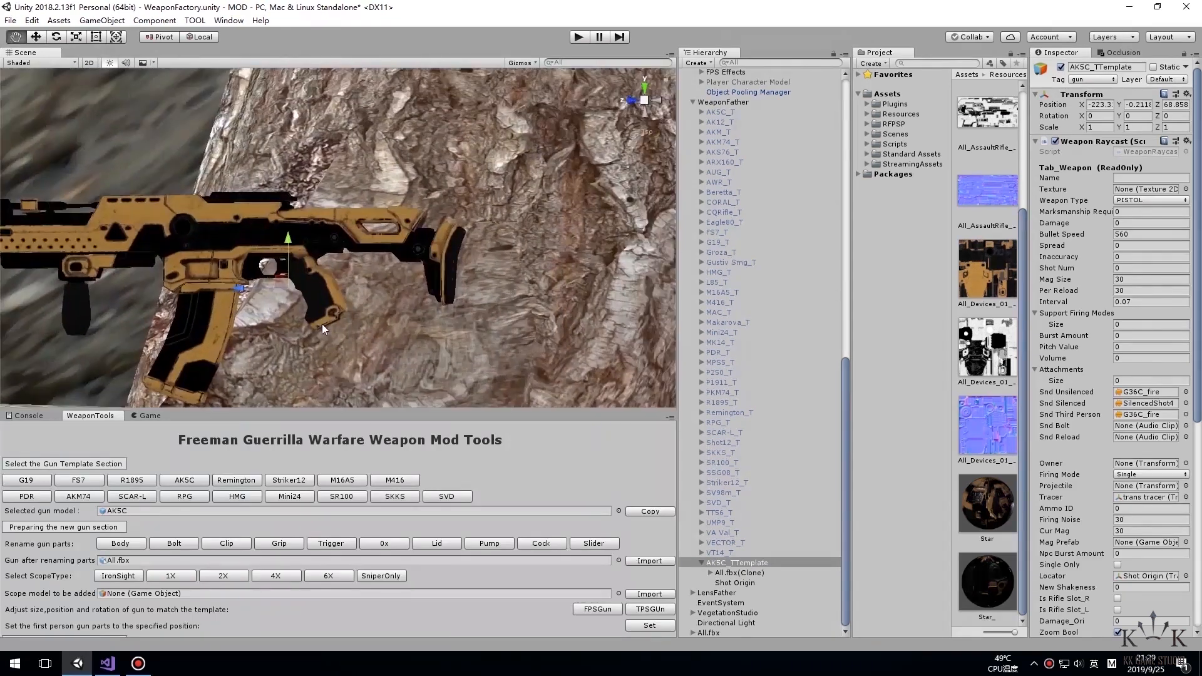
Fit the All.fbx clone into the AKSCTemplate first-person arms and sort its parts into slots
{"action": "left_click", "coordinate": [739, 572]}
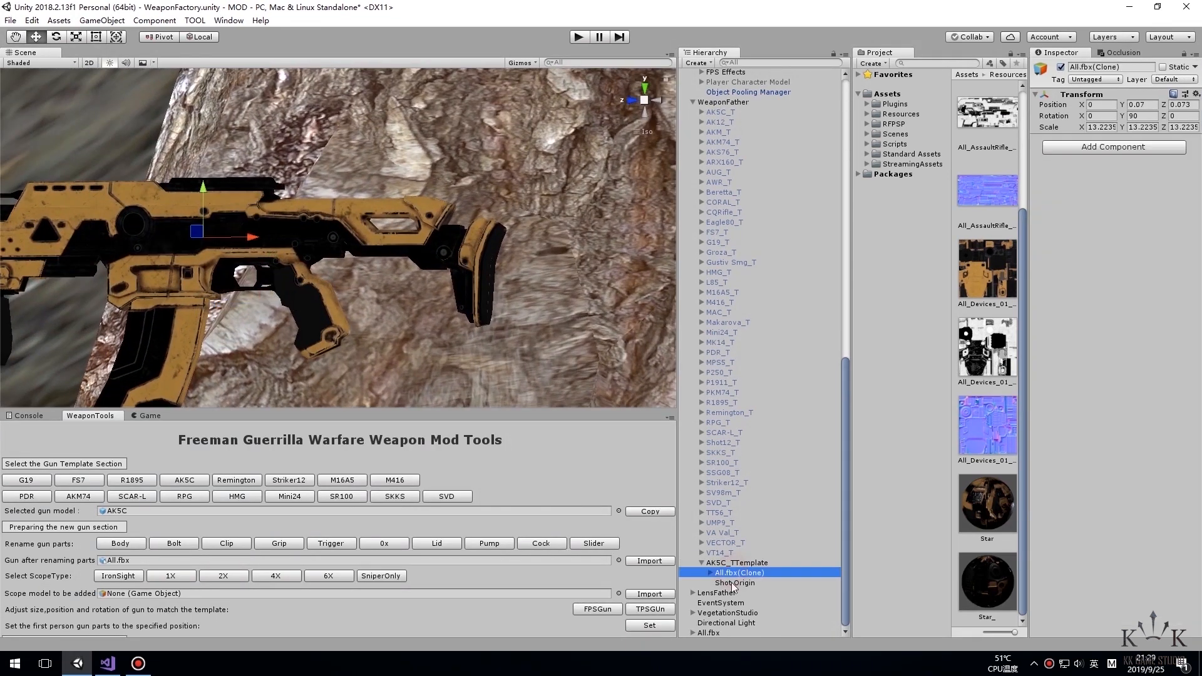
{"action": "left_click", "coordinate": [736, 582]}
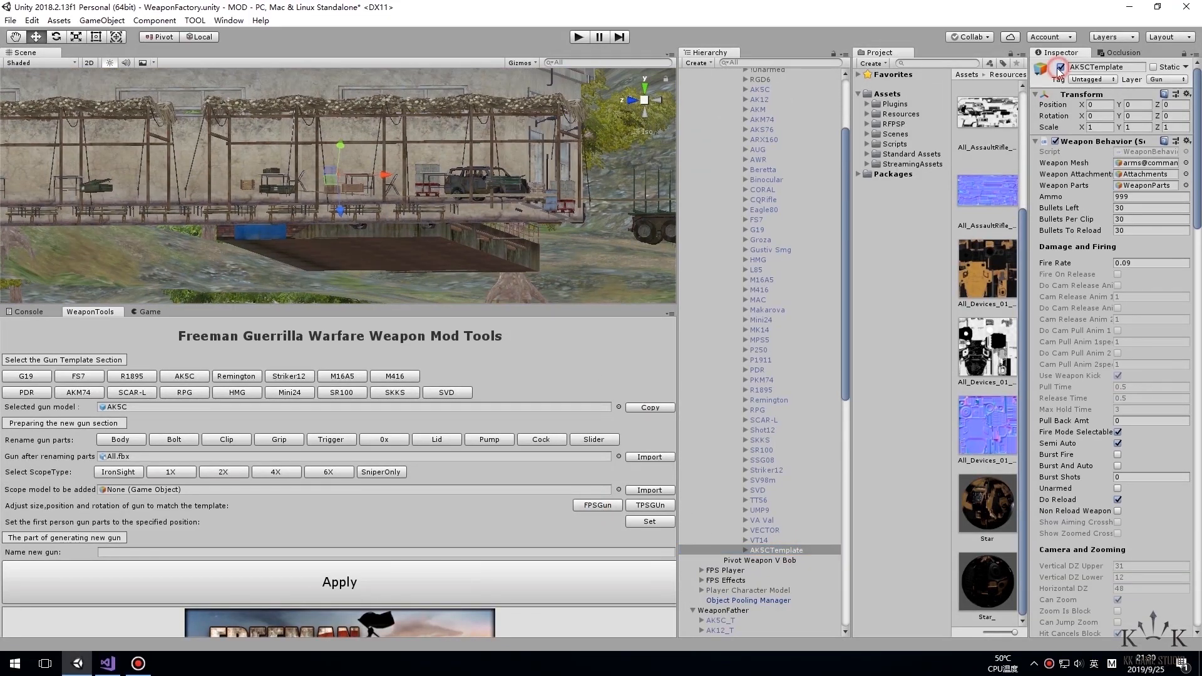
{"action": "left_click", "coordinate": [800, 434]}
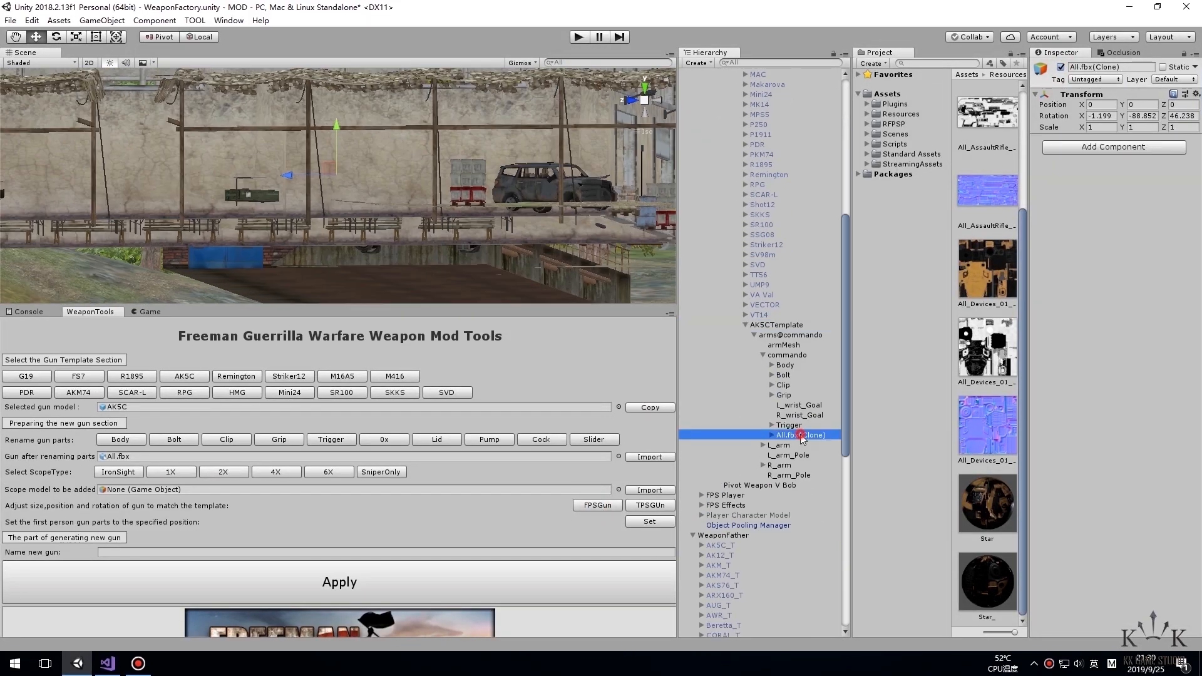
{"action": "left_click", "coordinate": [649, 505]}
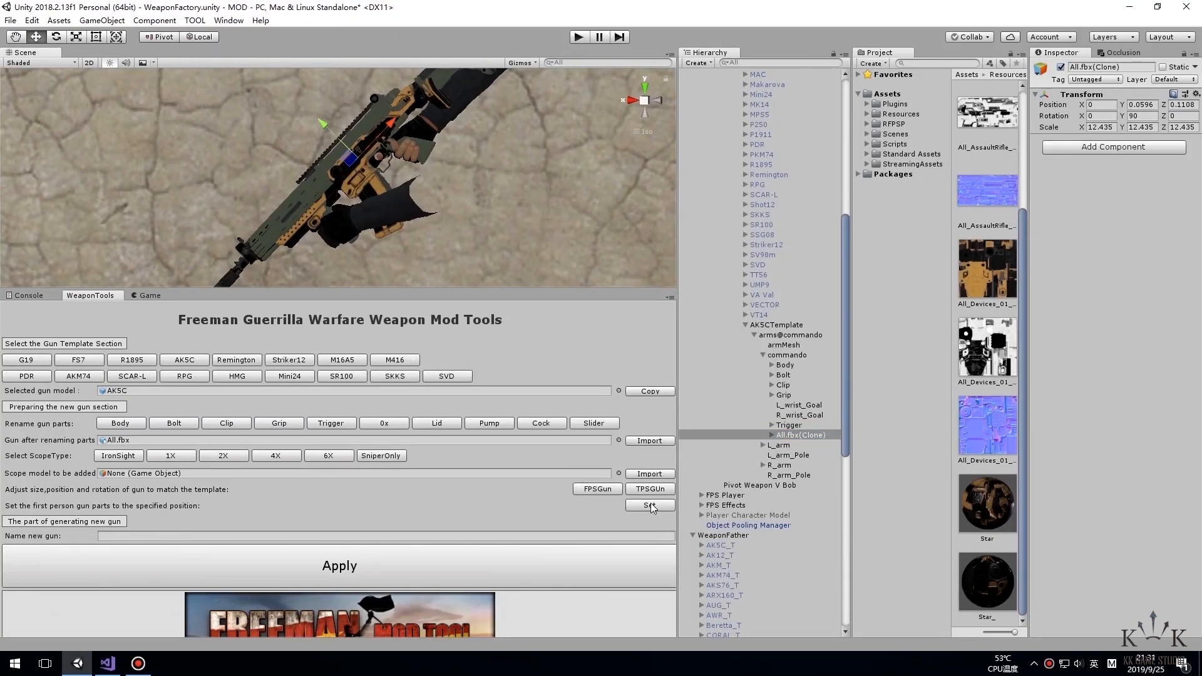
{"action": "left_click", "coordinate": [647, 505]}
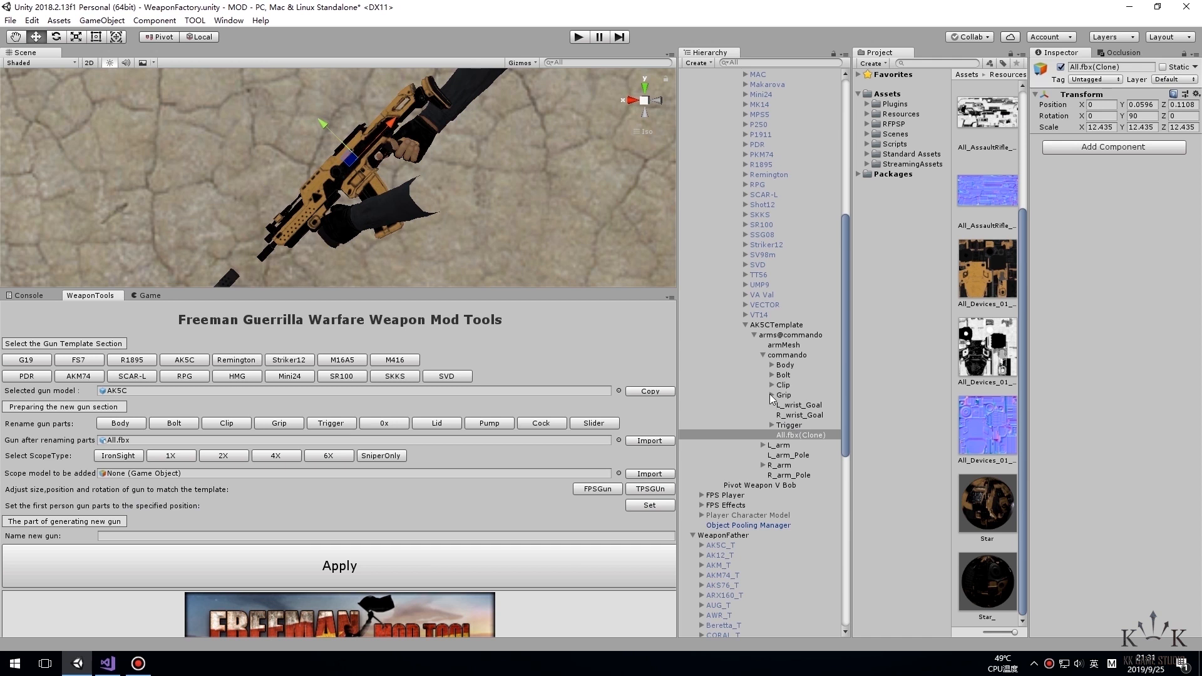
Verify the grip and body pieces now sit under the Grip and Body nodes
{"action": "left_click", "coordinate": [791, 415]}
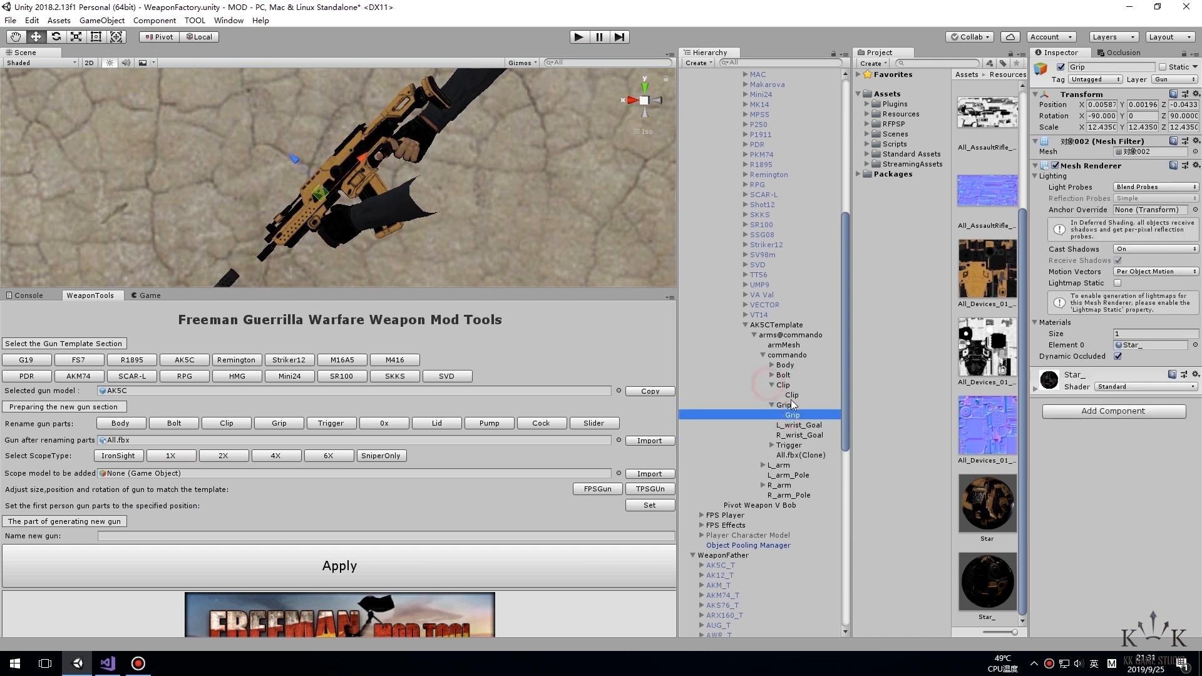
{"action": "left_click", "coordinate": [790, 384]}
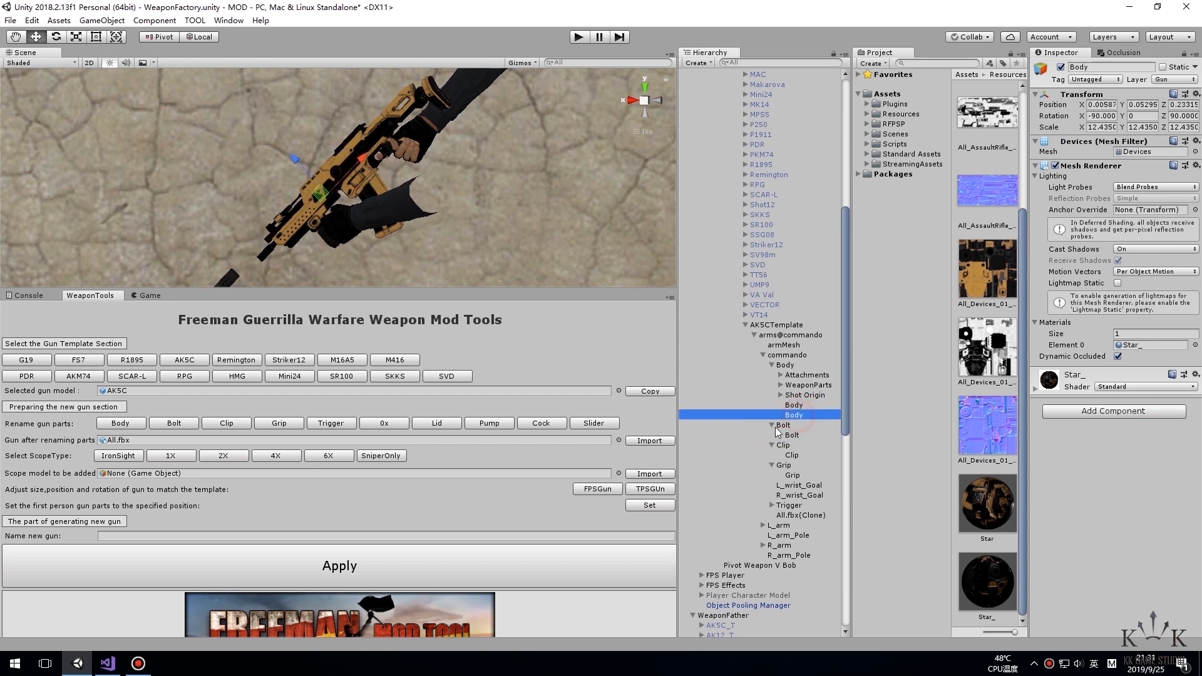
Delete the leftover All.fbx clone and select the Attachments group
{"action": "right_click", "coordinate": [800, 434]}
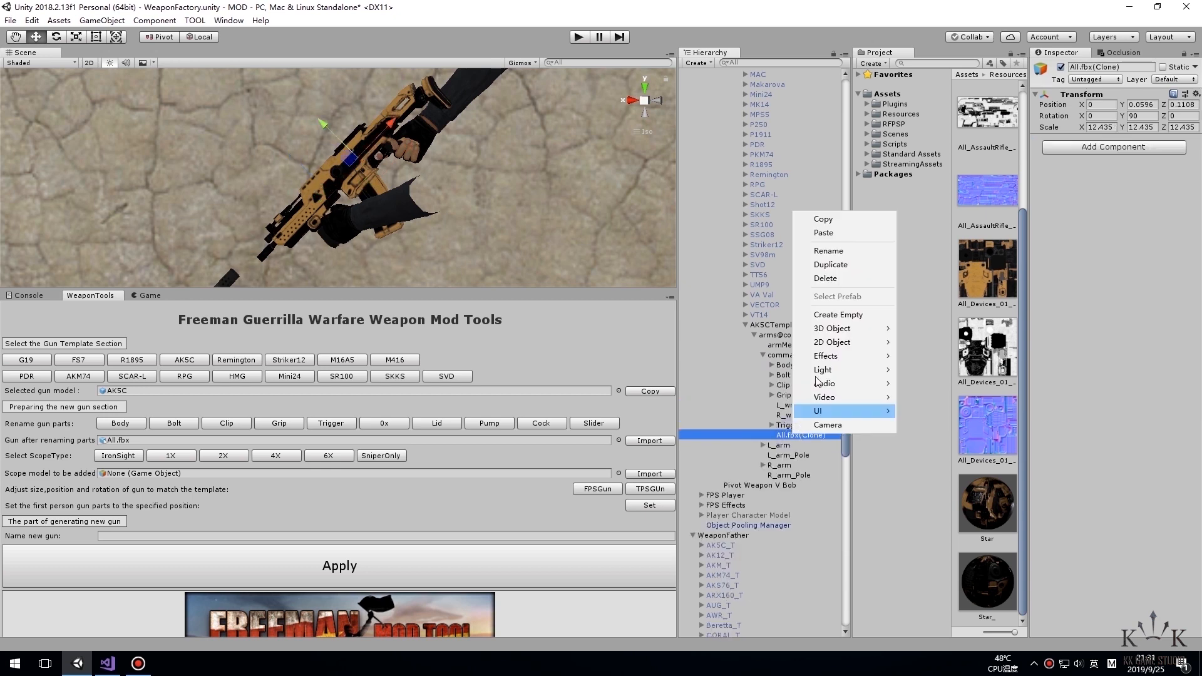
{"action": "left_click", "coordinate": [494, 204]}
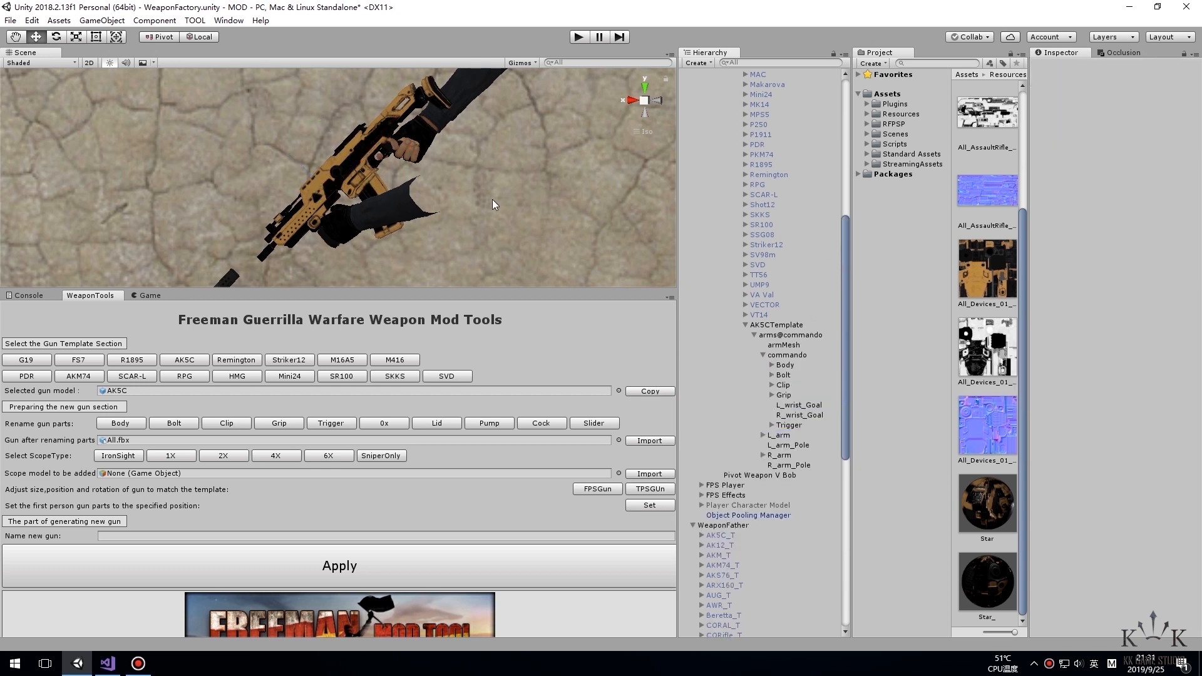
{"action": "left_click", "coordinate": [787, 325]}
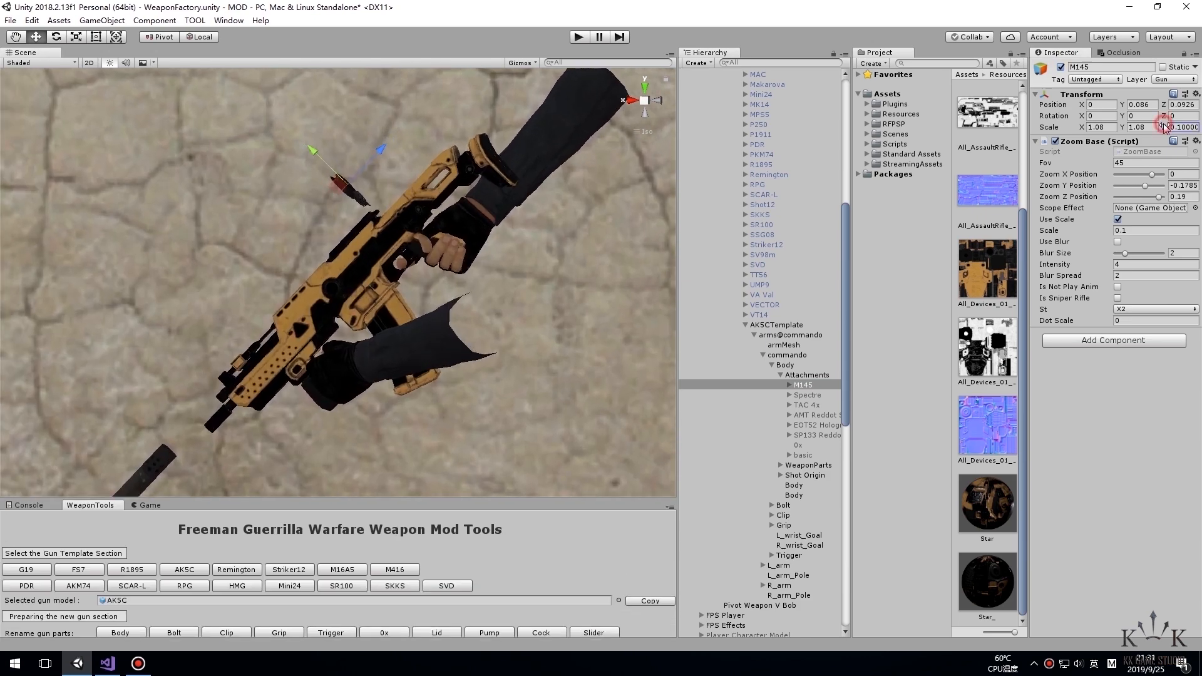
{"action": "left_click", "coordinate": [804, 374]}
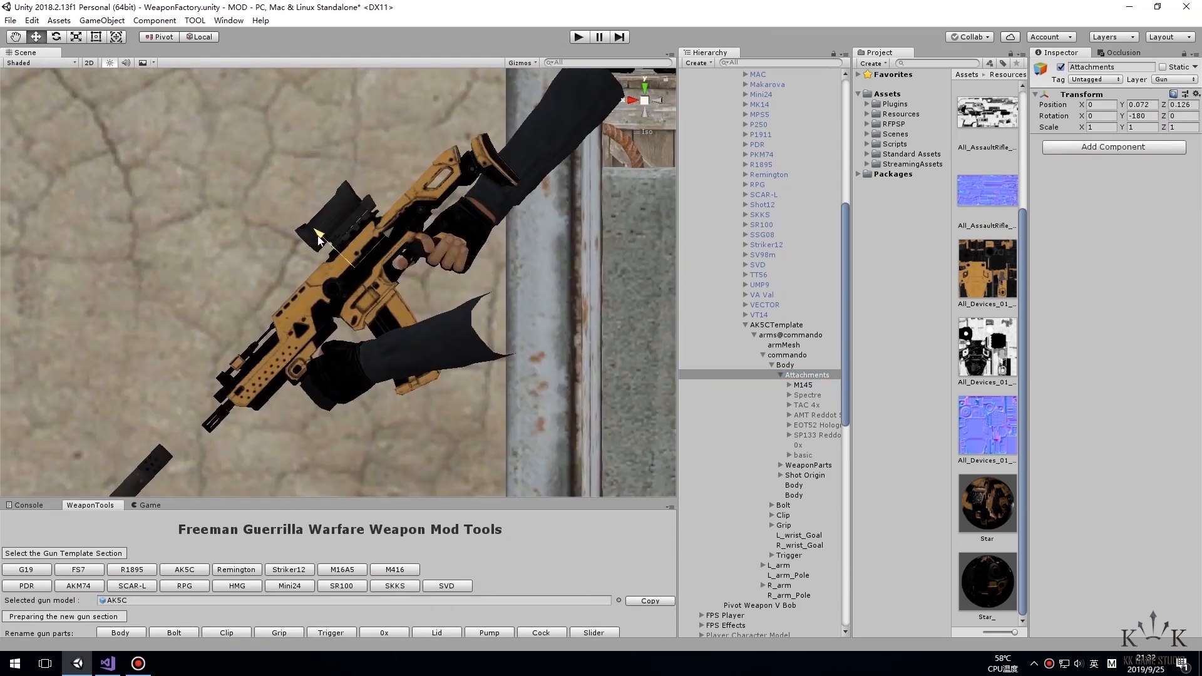
Adjust the M145, TAC 4x and AMT Reddot Sight scopes' position and scale on the rifle
{"action": "left_click", "coordinate": [804, 384]}
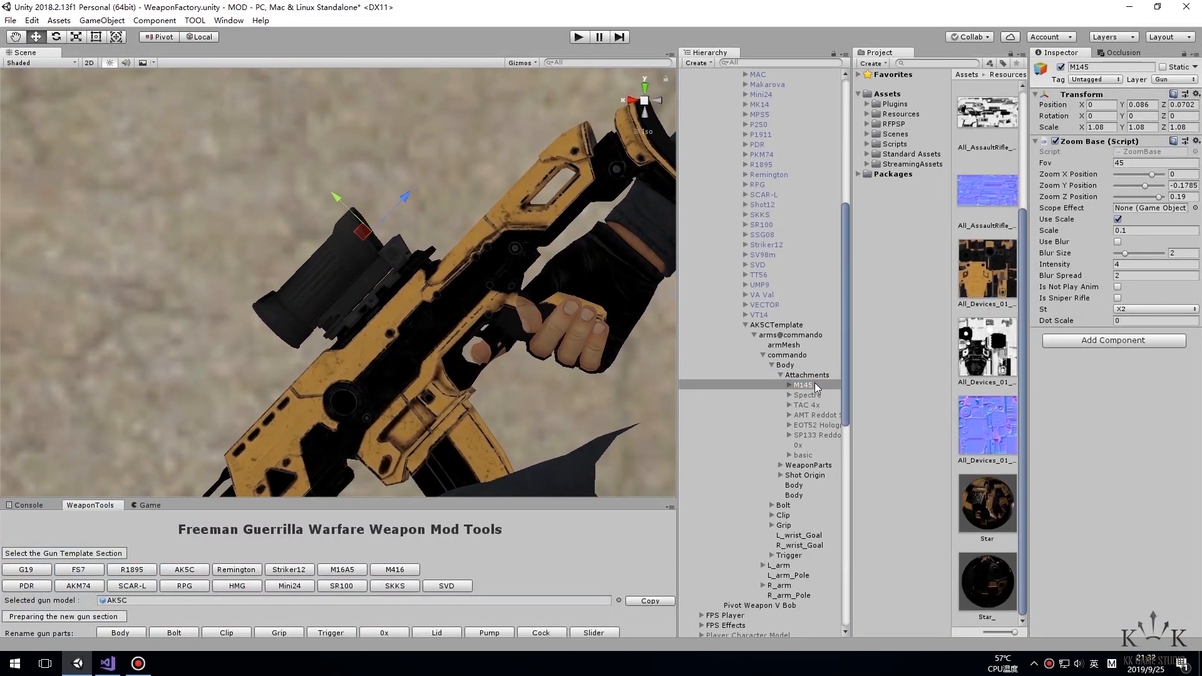
{"action": "left_click", "coordinate": [805, 404]}
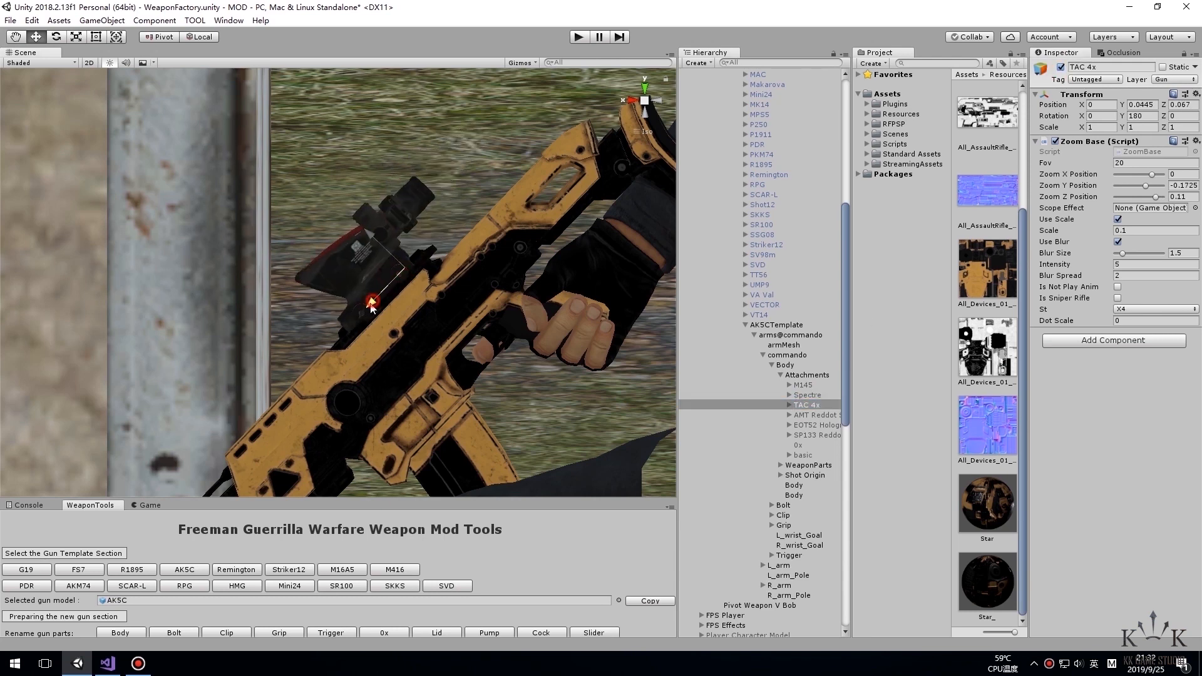
{"action": "left_click", "coordinate": [808, 415]}
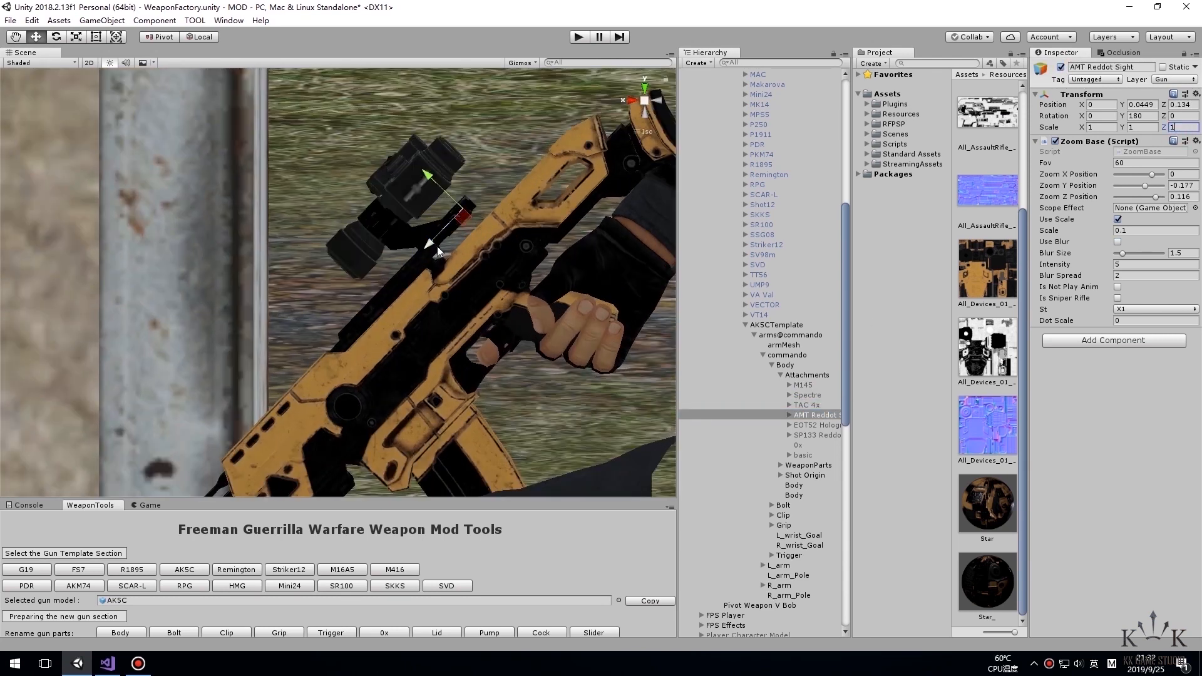
{"action": "left_click", "coordinate": [816, 434]}
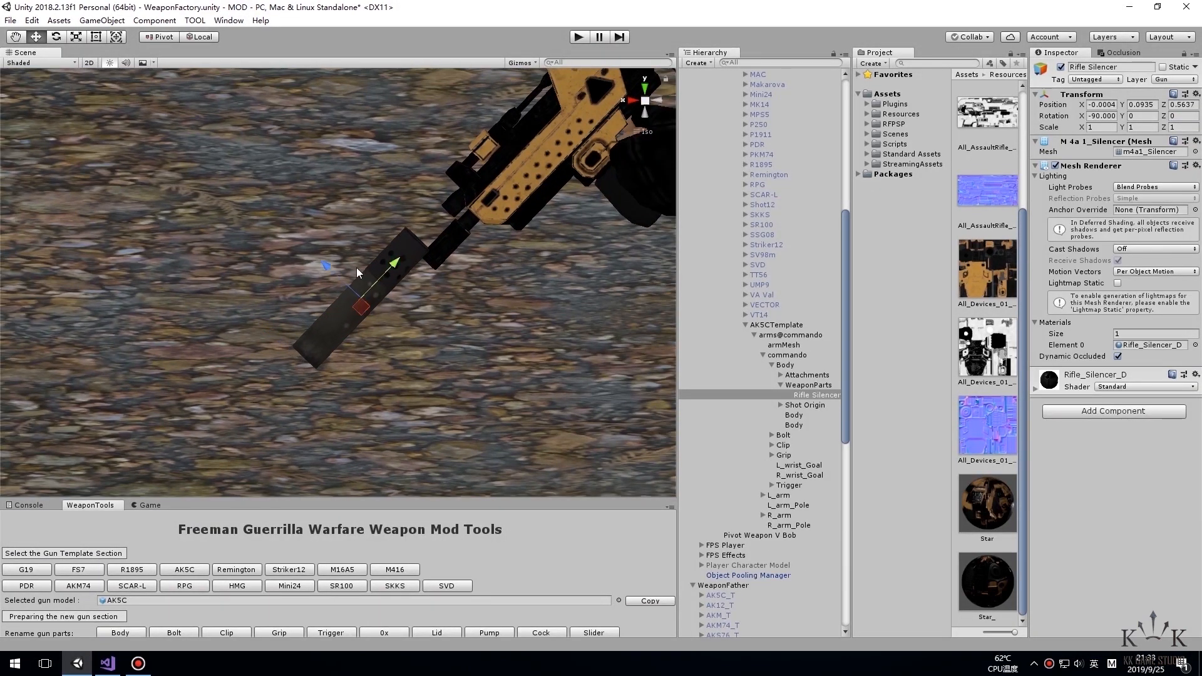
Drag the Rifle Silencer onto the tip of the rifle's barrel
{"action": "left_click_drag", "start_coordinate": [368, 292], "coordinate": [387, 307]}
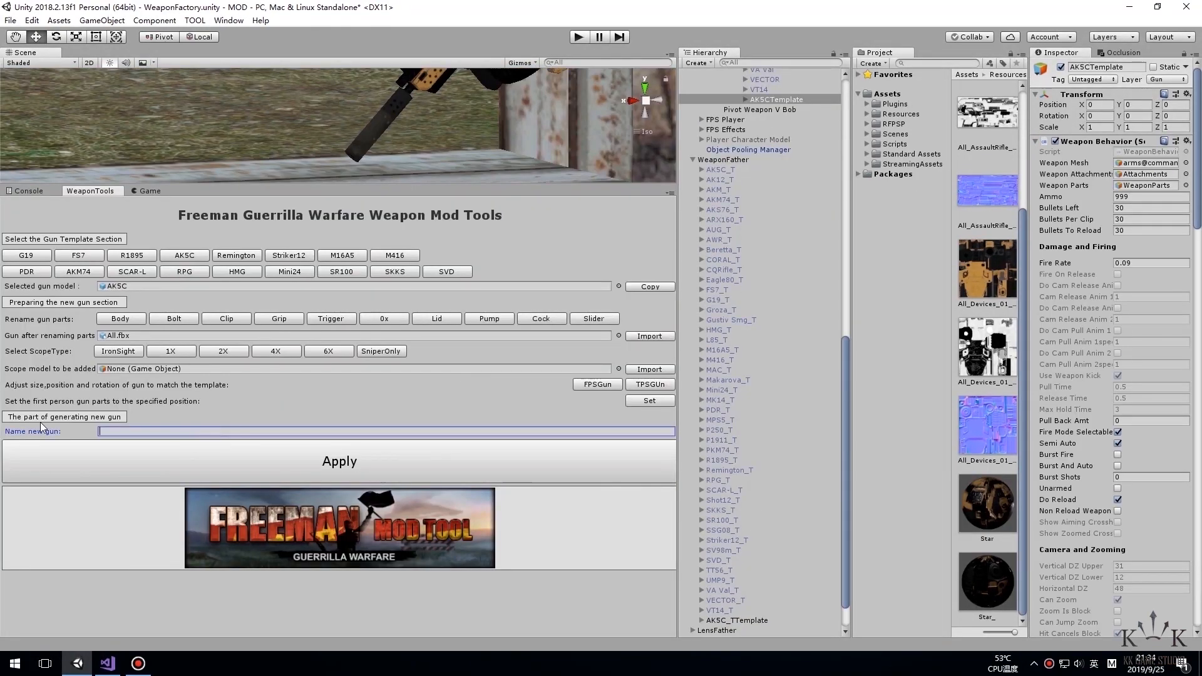
Name the new gun Star, apply to generate the Star_T prefab, and select the Star weapon
{"action": "type", "text": "Star"}
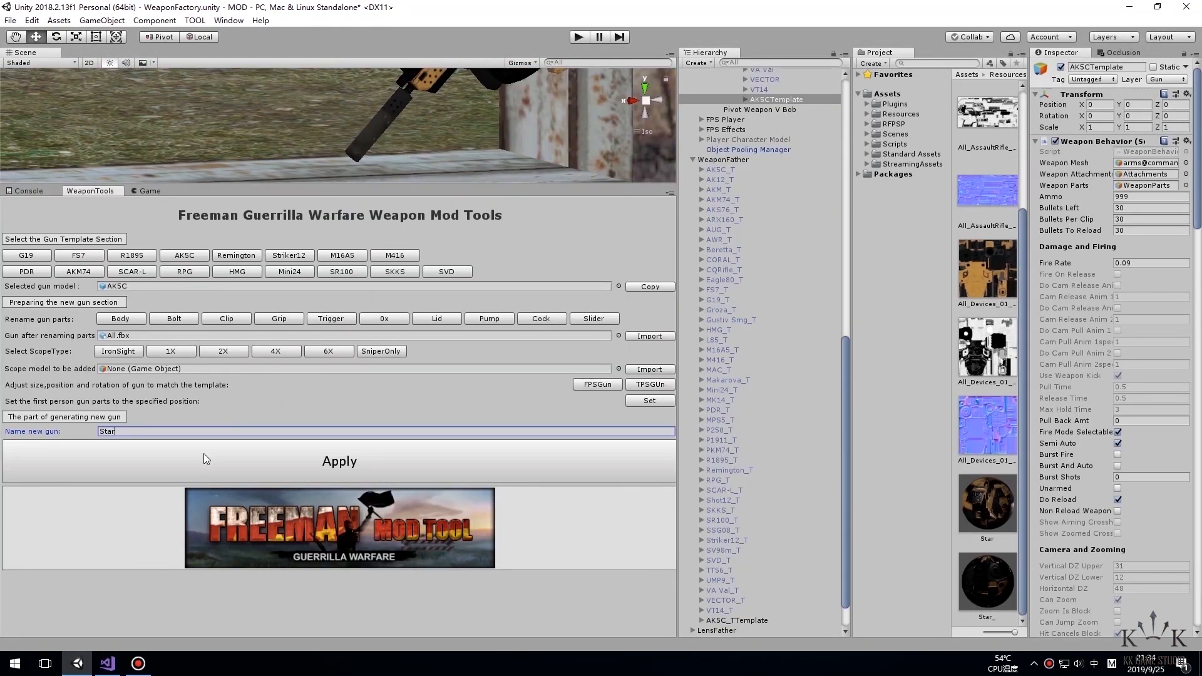
{"action": "left_click", "coordinate": [338, 460]}
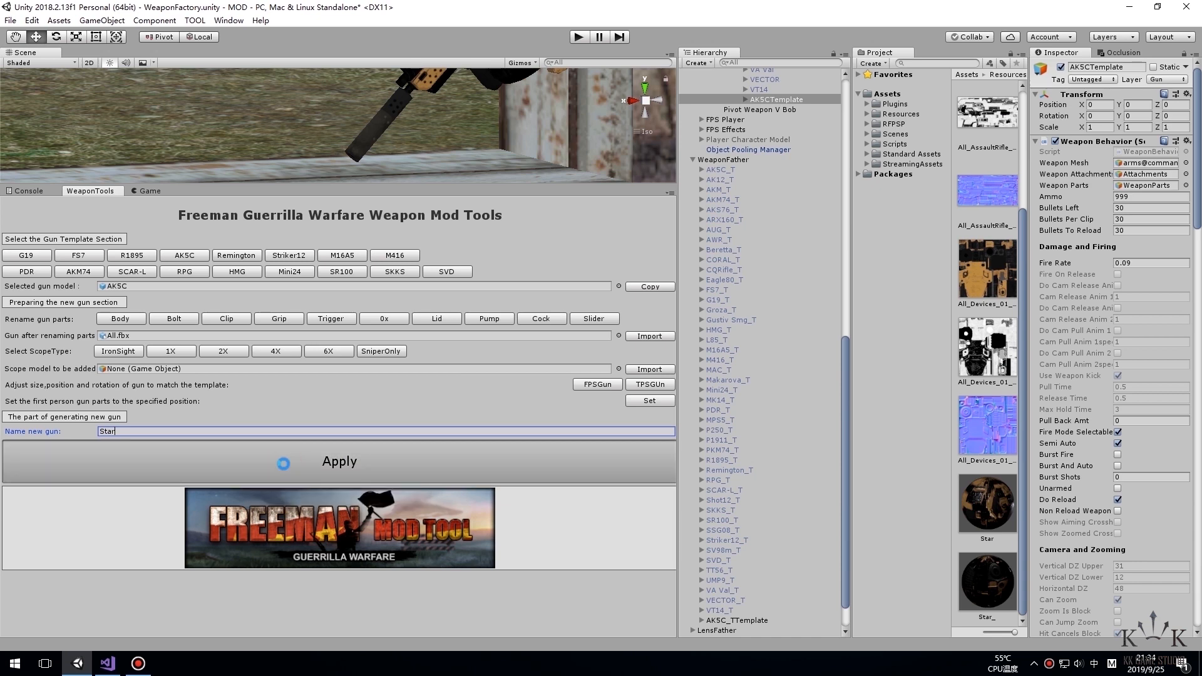
{"action": "left_click", "coordinate": [339, 460]}
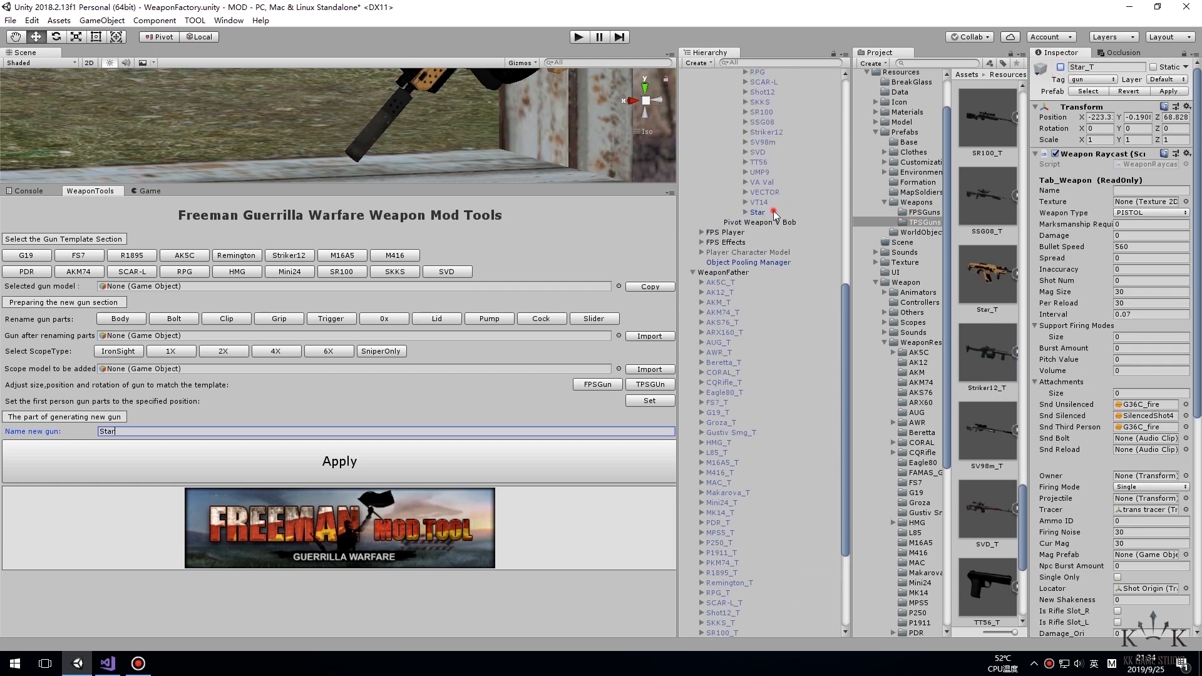
{"action": "left_click", "coordinate": [756, 212]}
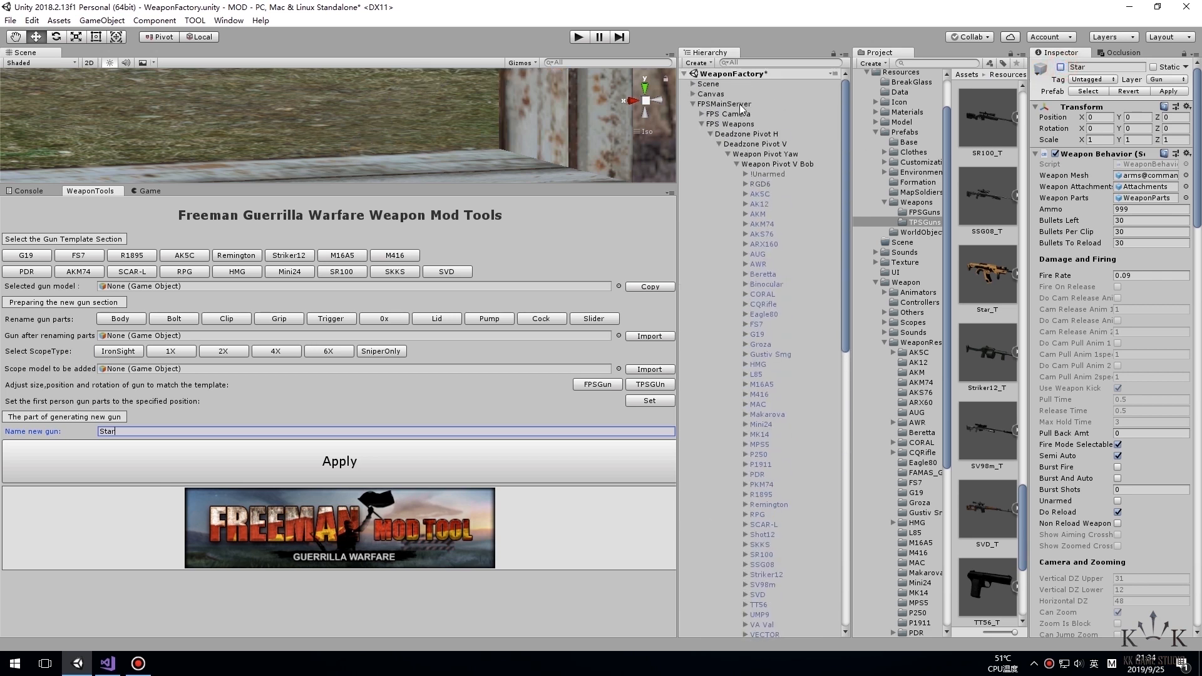
Assign Star to Element 48 of the FPS Weapons order and start play mode
{"action": "left_click", "coordinate": [729, 124]}
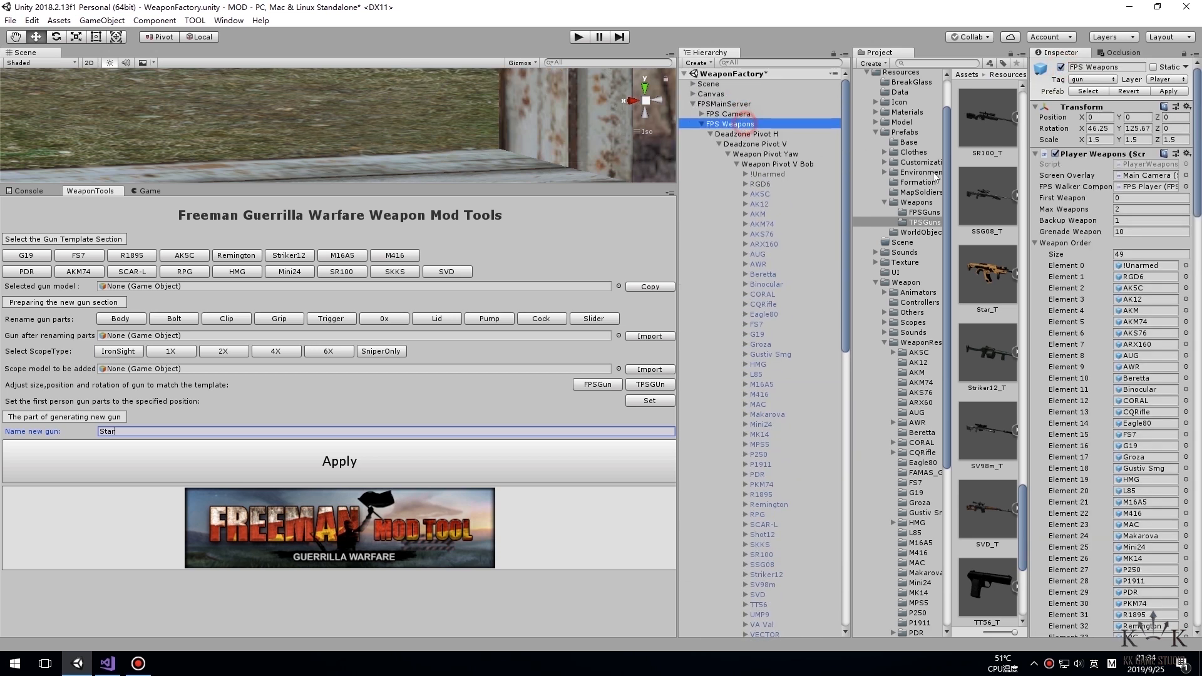
{"action": "scroll", "scroll_direction": "down", "scroll_amount": 3}
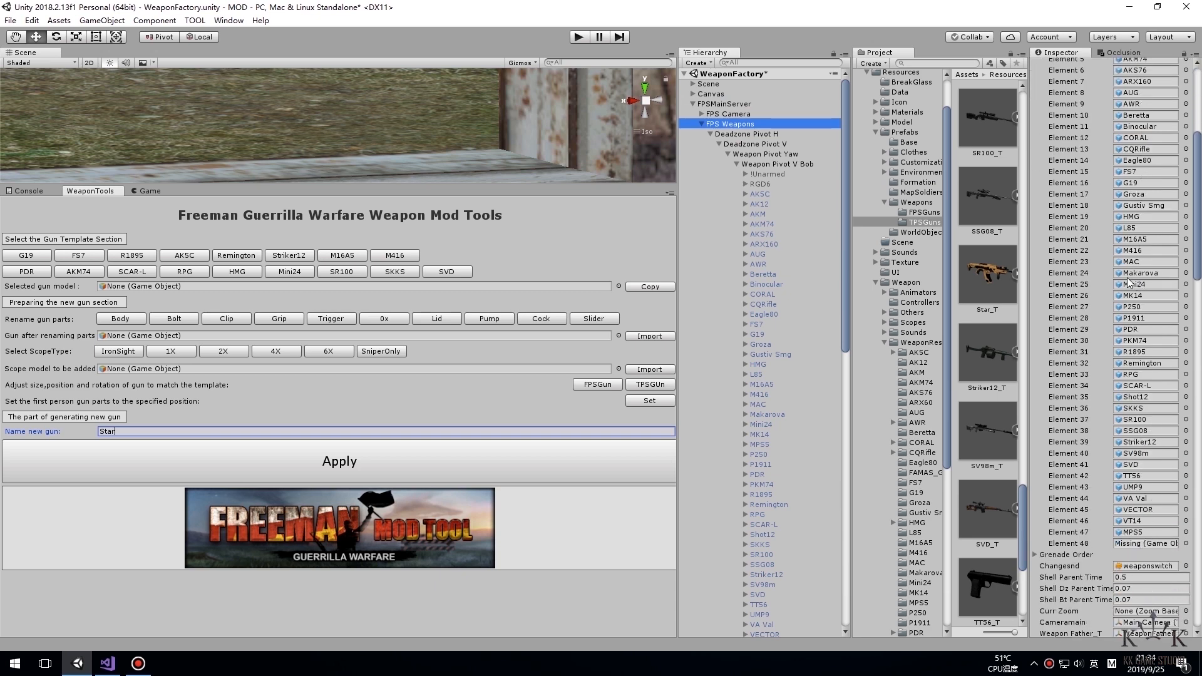
{"action": "scroll", "scroll_direction": "down", "scroll_amount": 3}
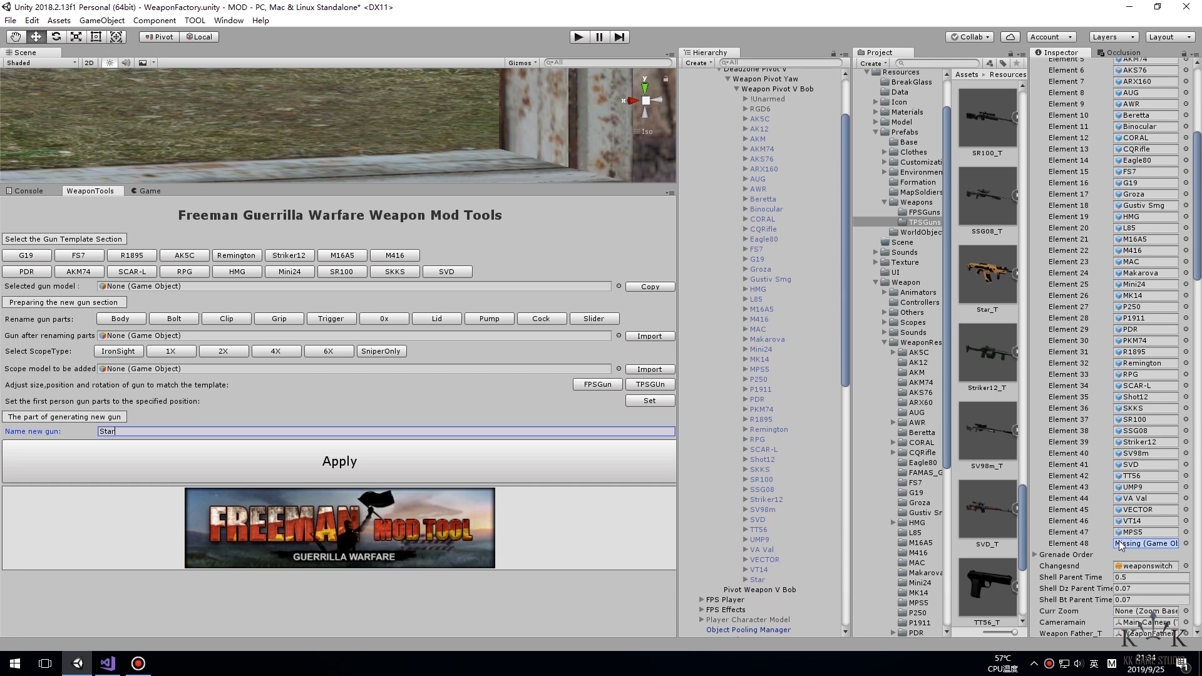
{"action": "left_click", "coordinate": [1145, 543]}
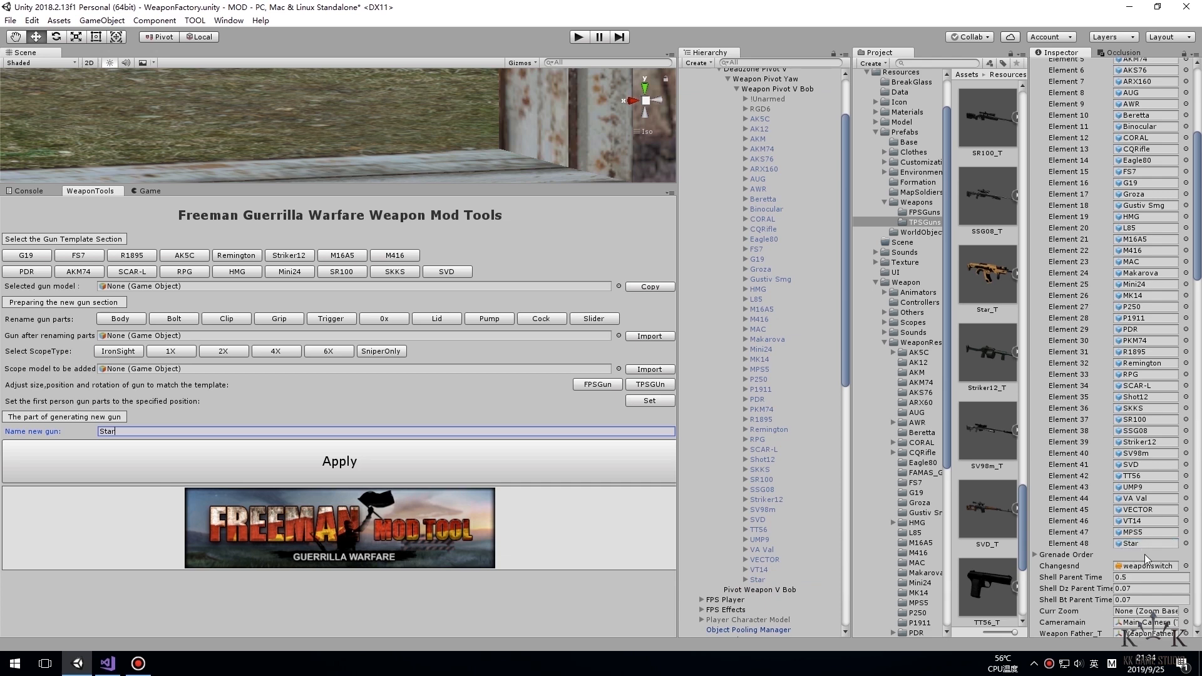
{"action": "mouse_move", "coordinate": [1133, 530]}
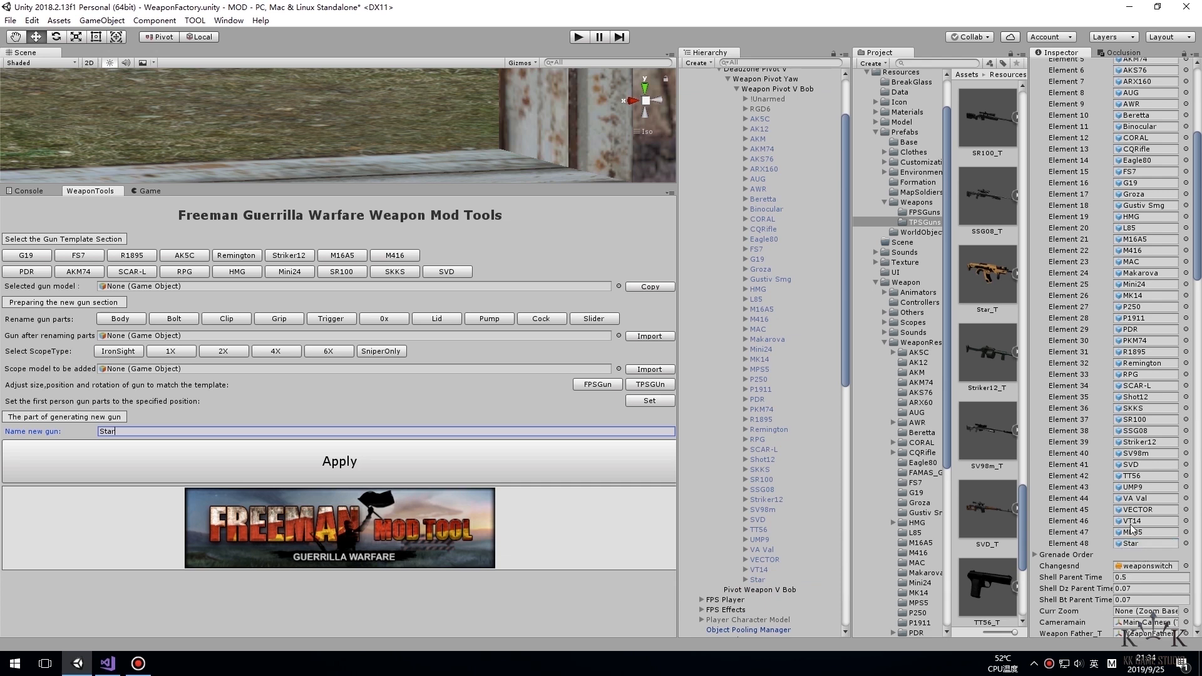
{"action": "left_click", "coordinate": [578, 36]}
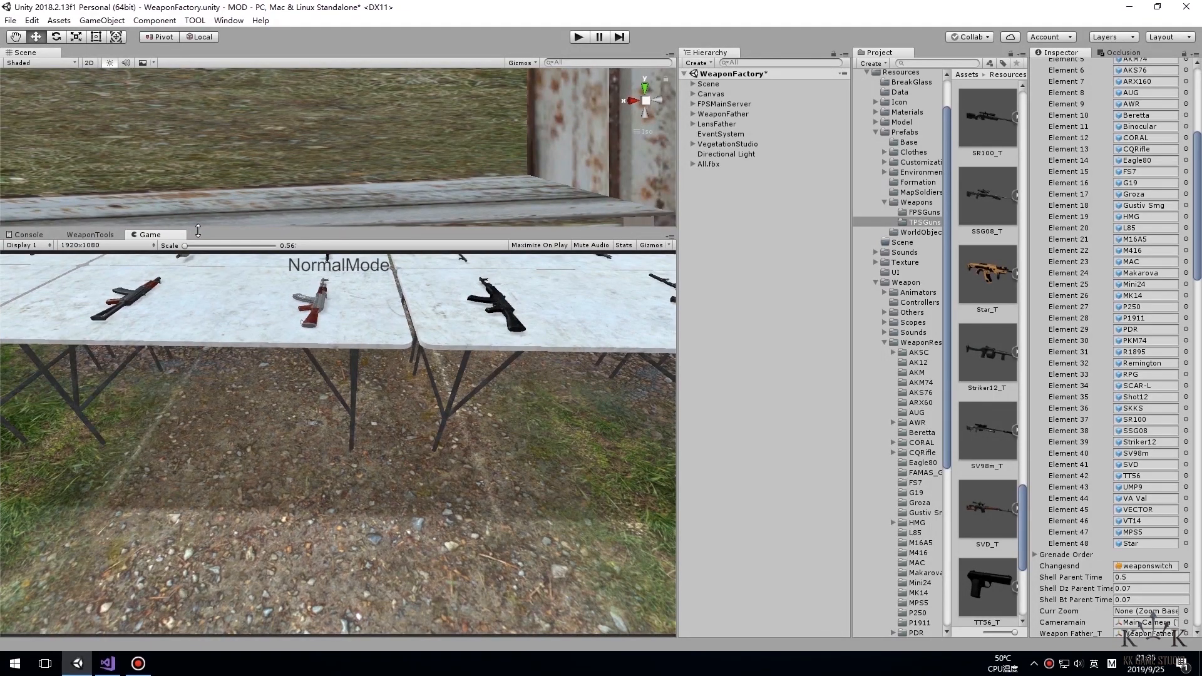
Enter Play mode and equip the Star_T rifle from the WeaponFather hierarchy
{"action": "left_click", "coordinate": [579, 36]}
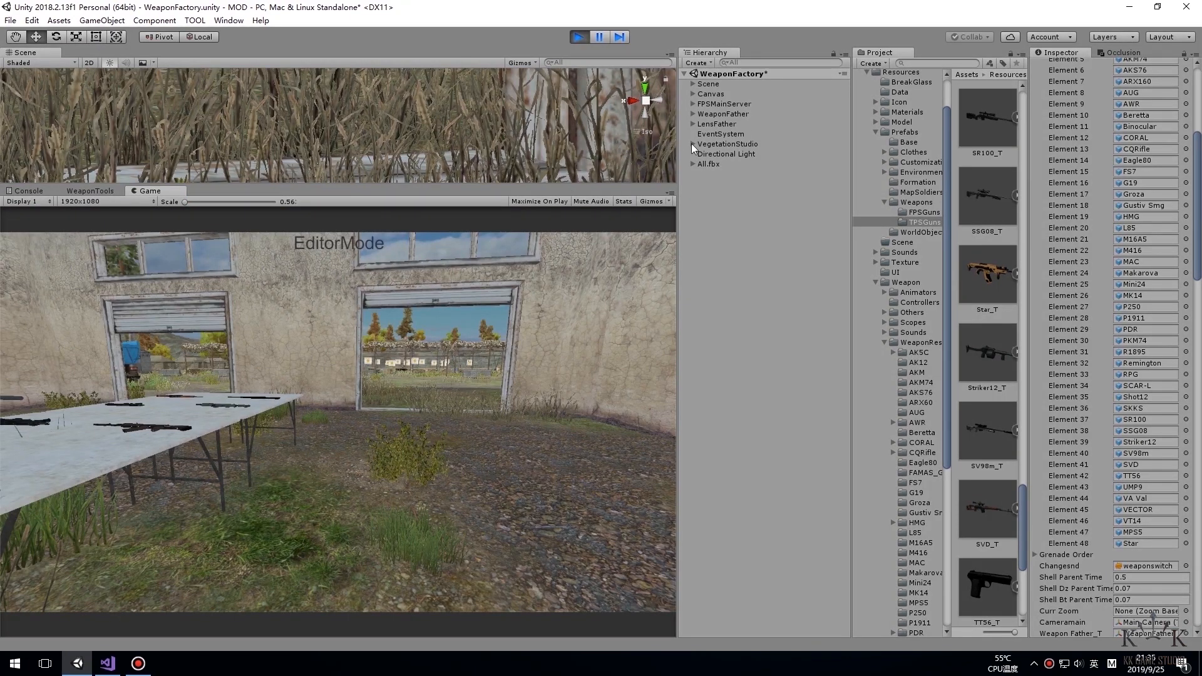
{"action": "left_click", "coordinate": [692, 113]}
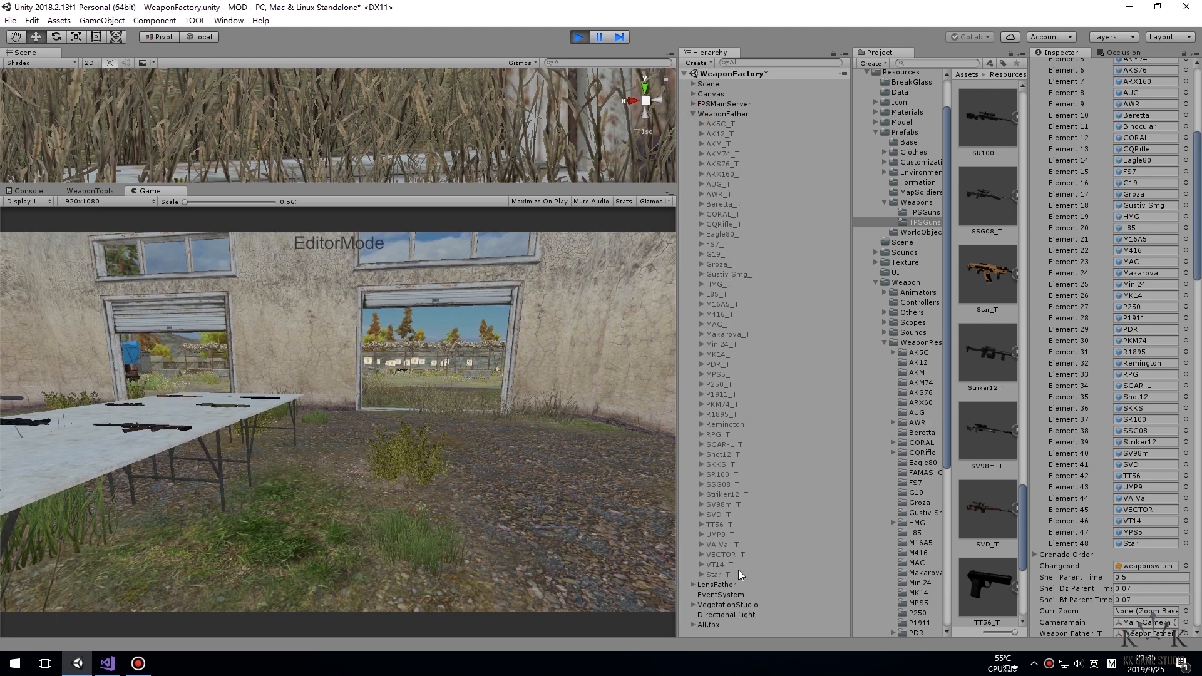
{"action": "left_click", "coordinate": [718, 575]}
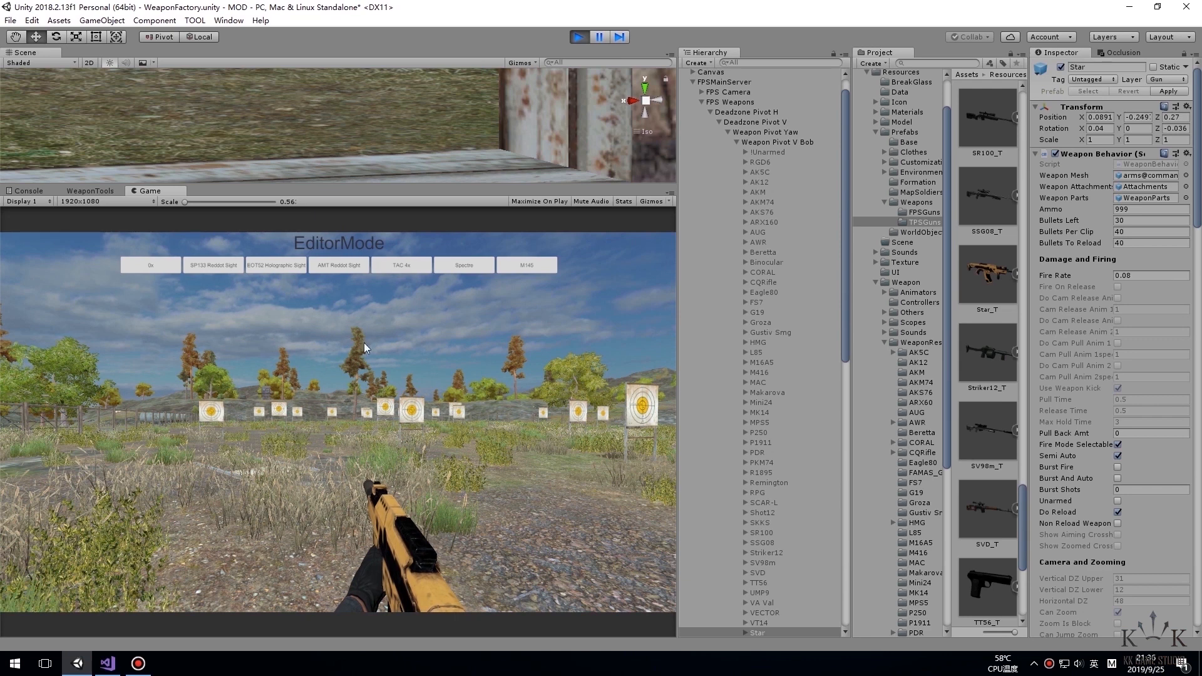
Expand Star > Attachments and cycle through the SP133 red-dot and EOTS2 holographic sights
{"action": "left_click", "coordinate": [150, 264]}
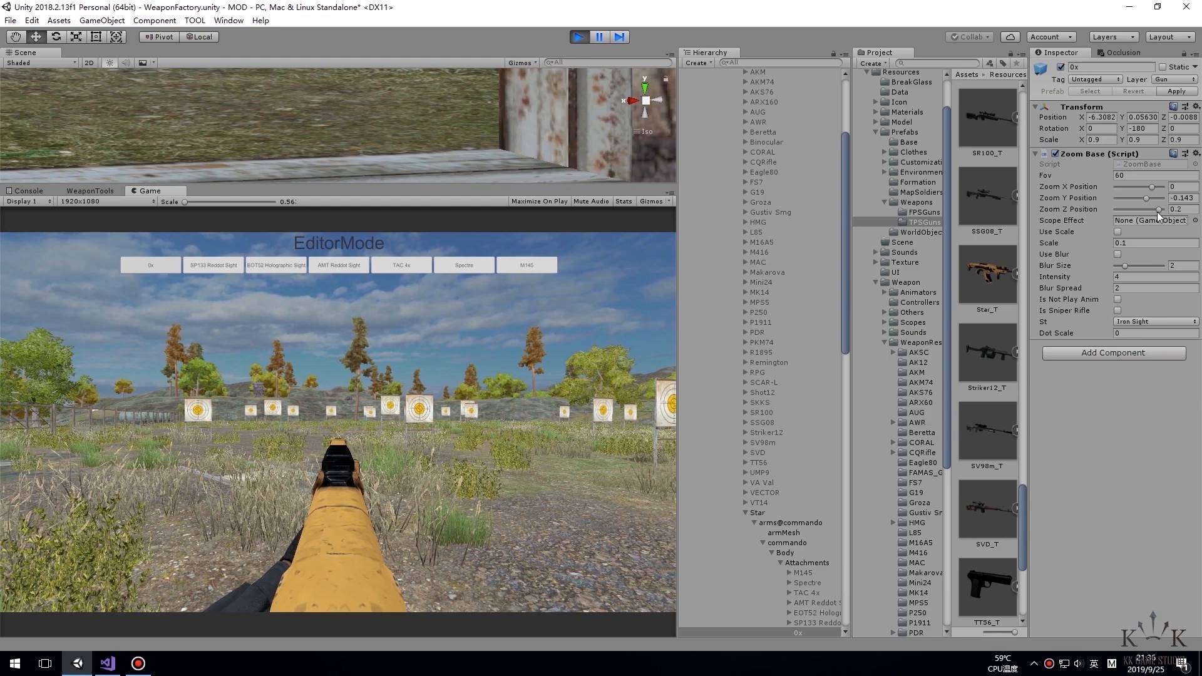
{"action": "left_click", "coordinate": [212, 264]}
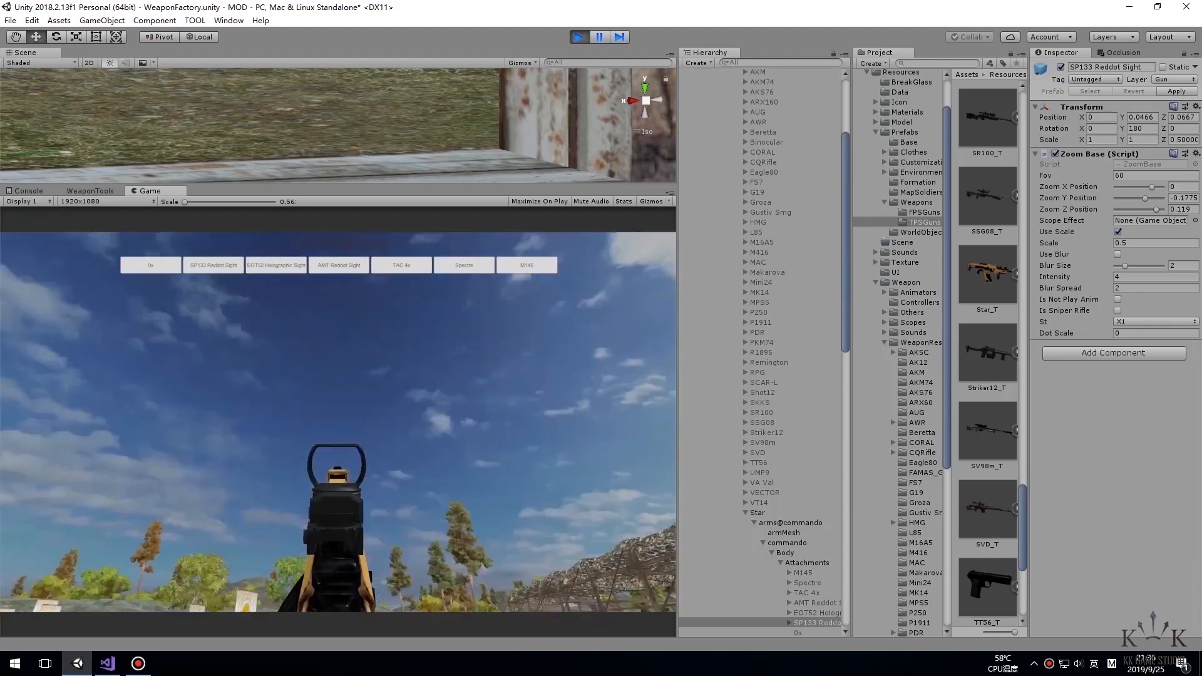
{"action": "left_click", "coordinate": [275, 264]}
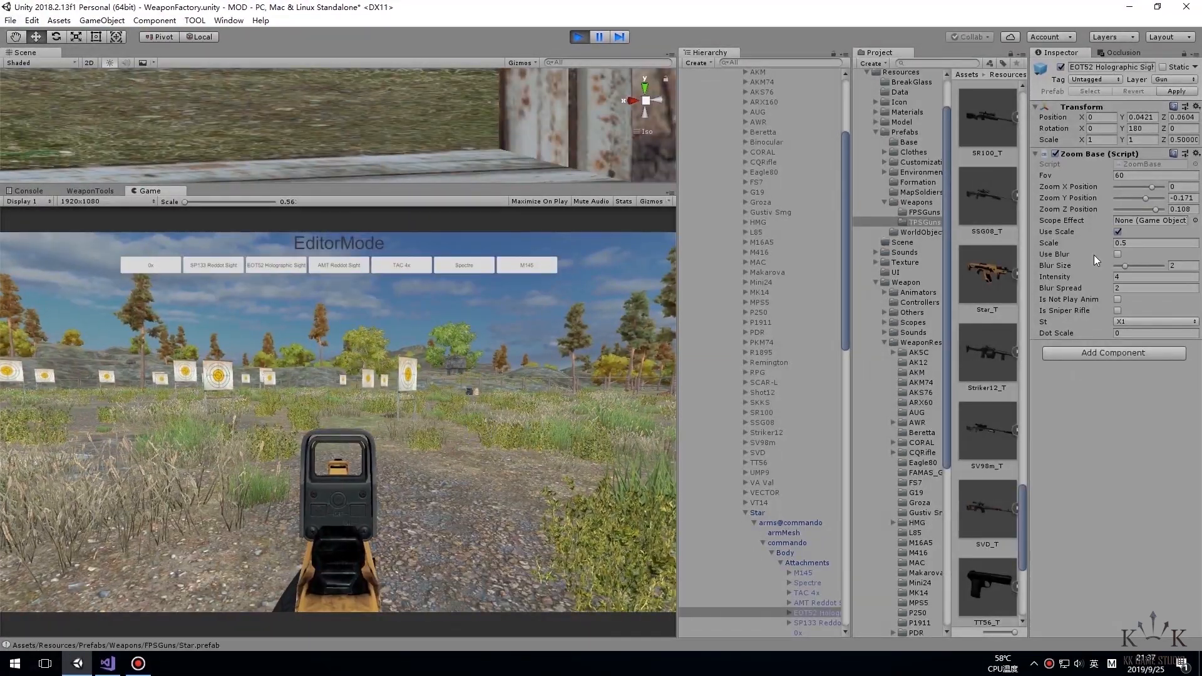
Adjust the EOTS2 sight's Zoom Y Position, then fine-tune the AMT red-dot sight's zoom settings
{"action": "left_click", "coordinate": [1179, 198]}
{"action": "type", "text": "-0.15"}
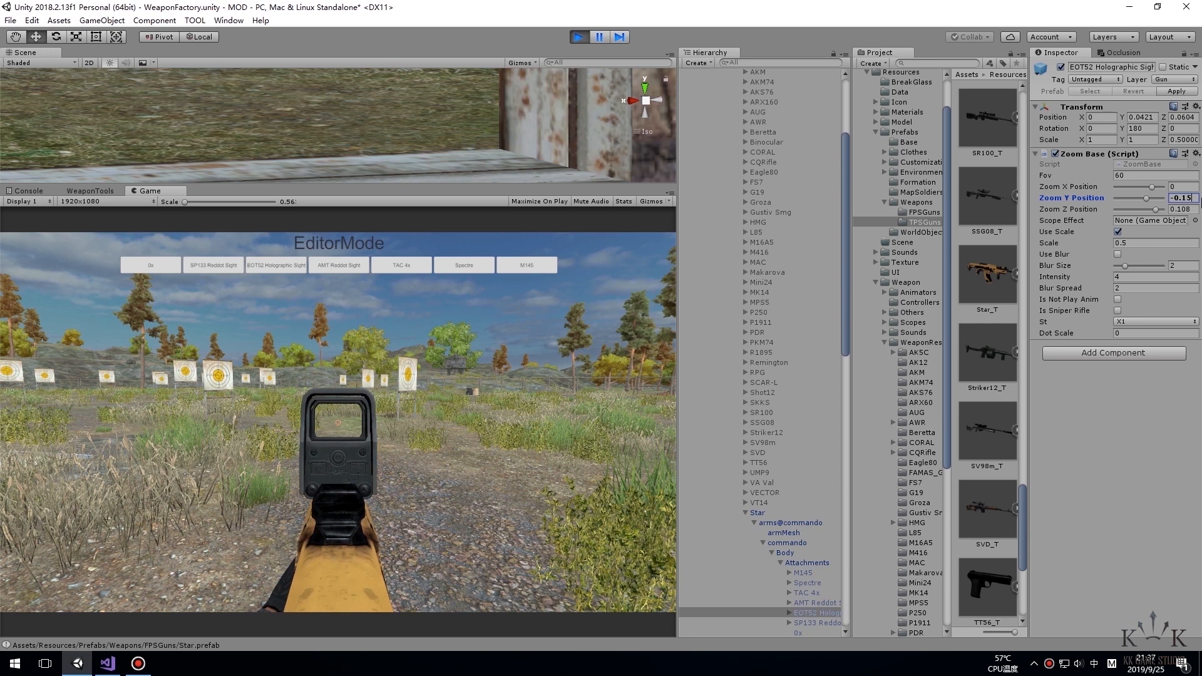
{"action": "left_click", "coordinate": [812, 602]}
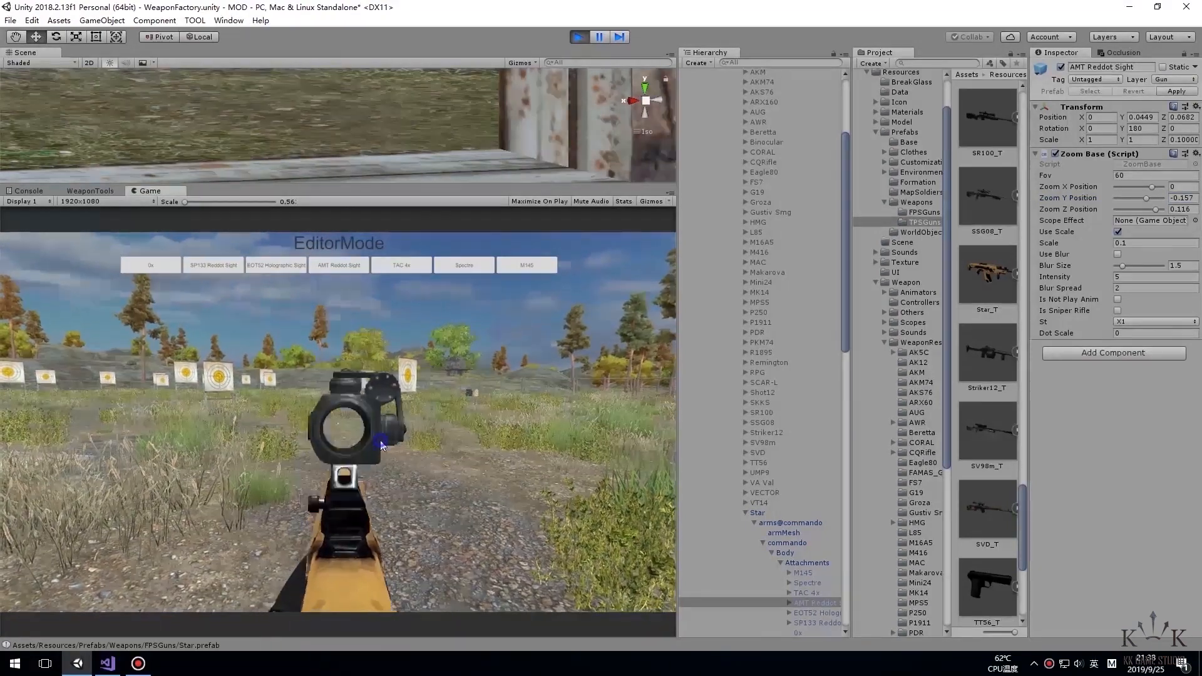
{"action": "left_click", "coordinate": [401, 264]}
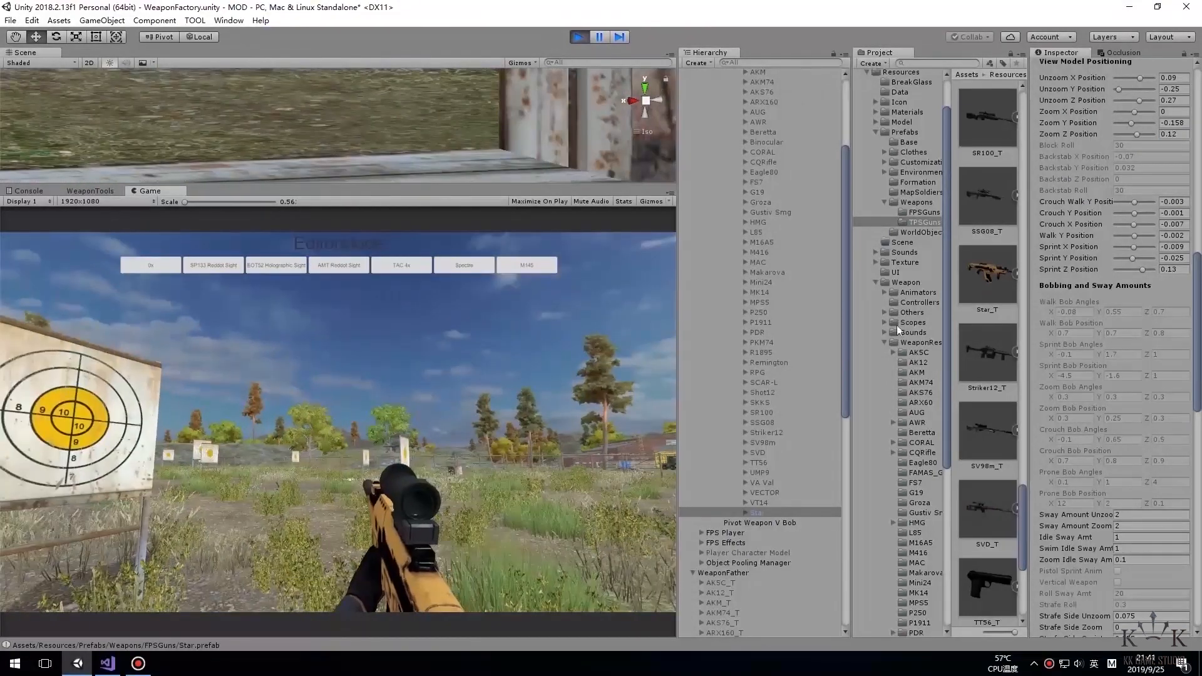
Edit the Star rifle's View Model Positioning and Bobbing and Sway values in Weapon Behavior
{"action": "left_click", "coordinate": [1165, 246]}
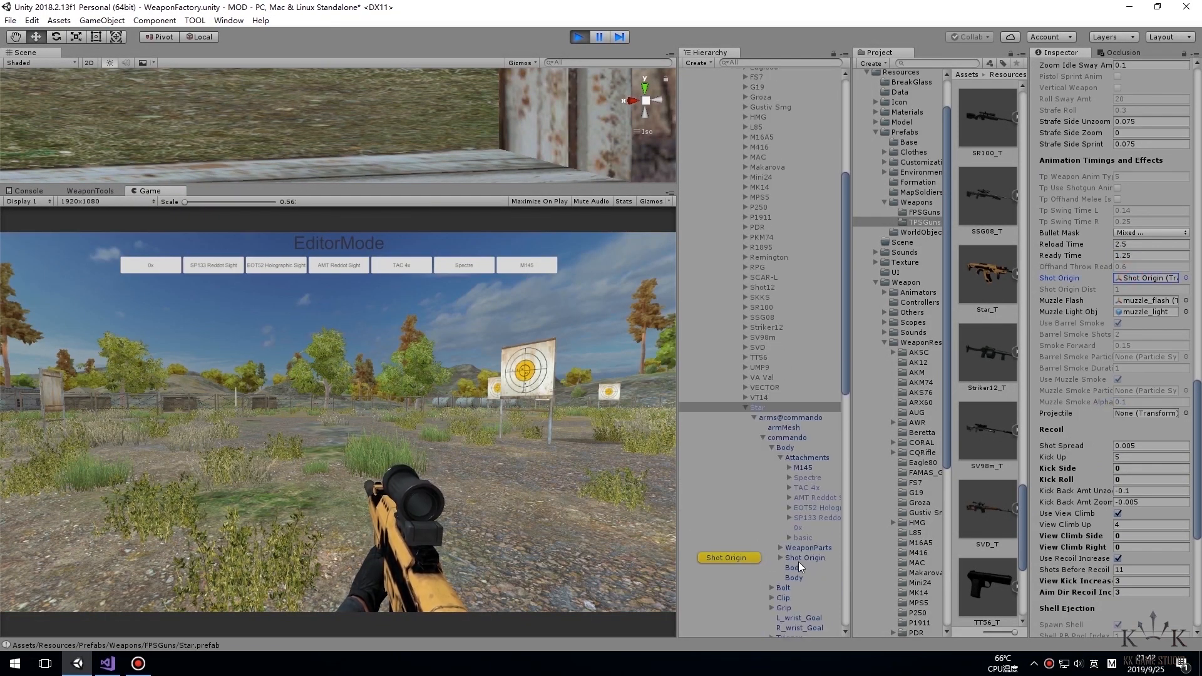
Select the rifle's Shot Origin and frame it in the Scene view at the muzzle
{"action": "left_click", "coordinate": [804, 557]}
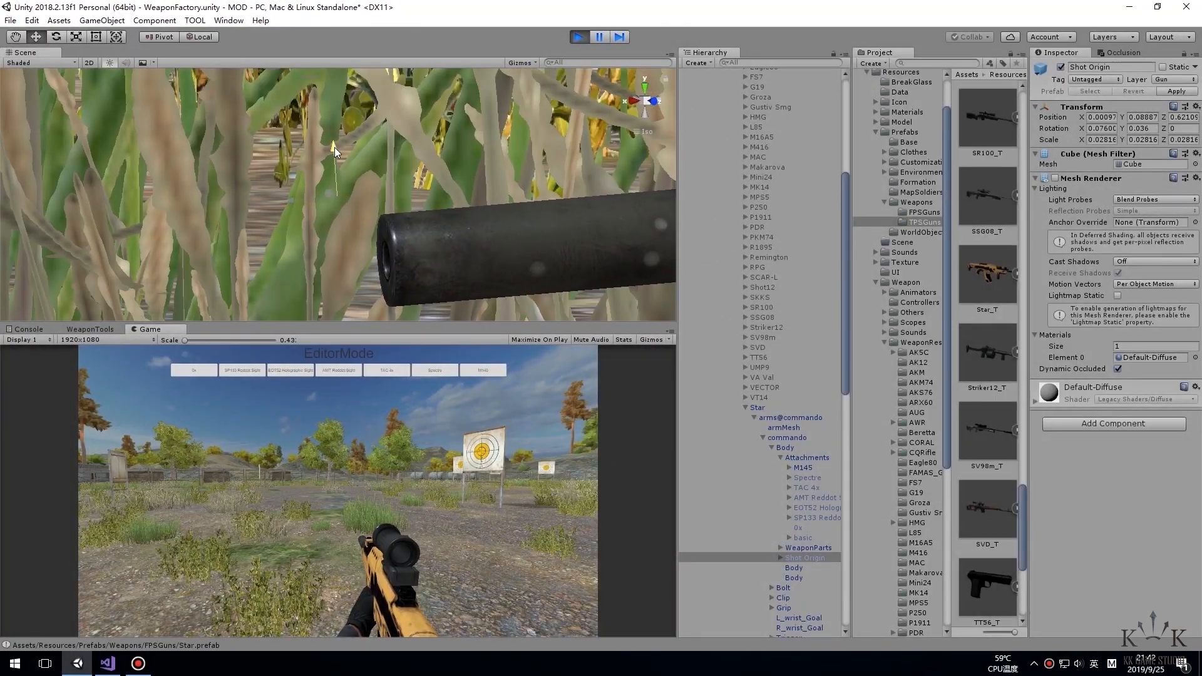
{"action": "left_click_drag", "start_coordinate": [336, 145], "coordinate": [300, 278]}
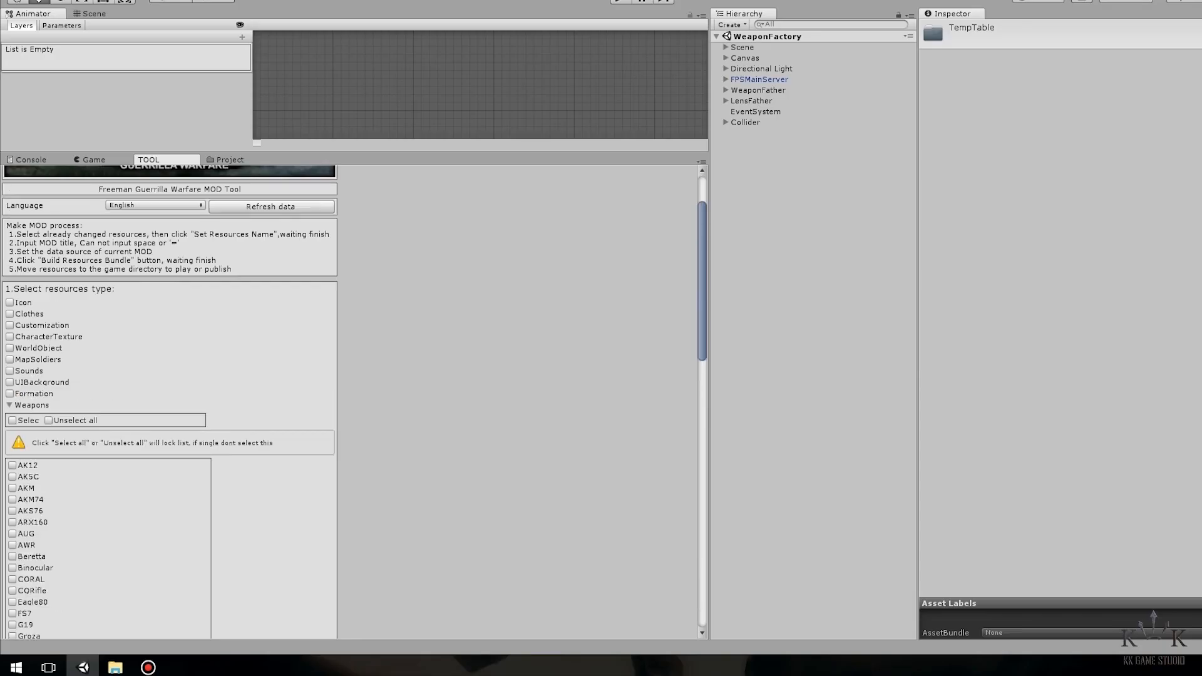
Tick Icon and Star resources, set their asset bundle names and dismiss the completion notice
{"action": "left_click", "coordinate": [12, 302]}
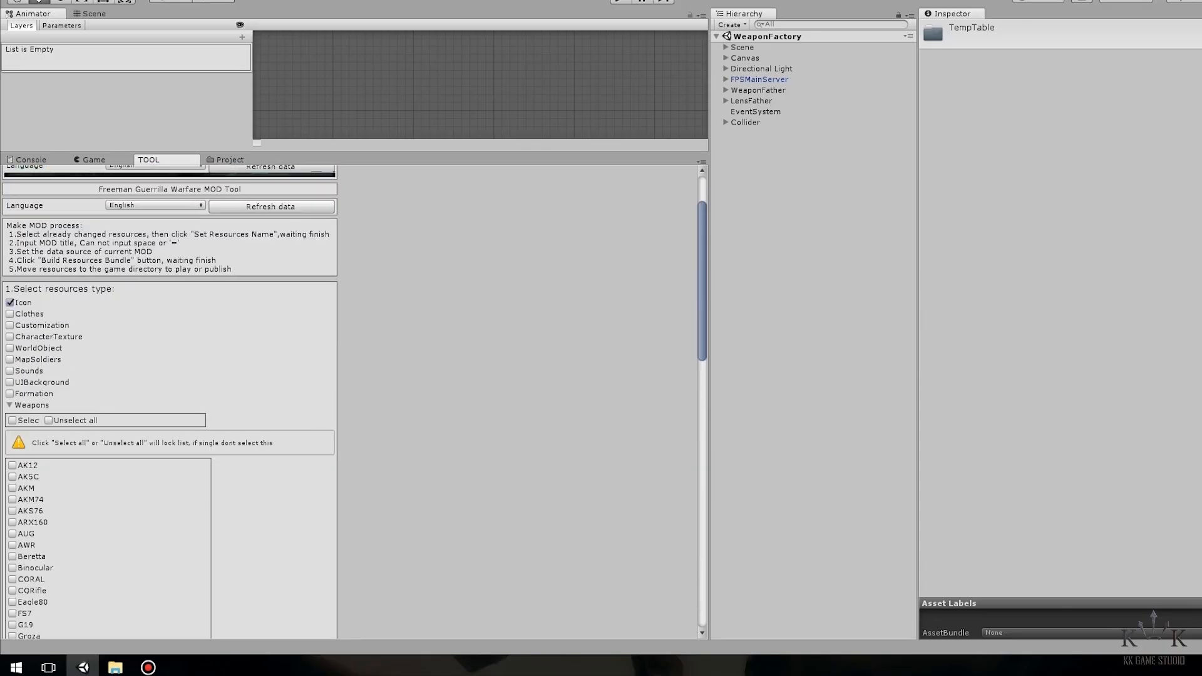
{"action": "scroll", "scroll_direction": "down", "scroll_amount": 3}
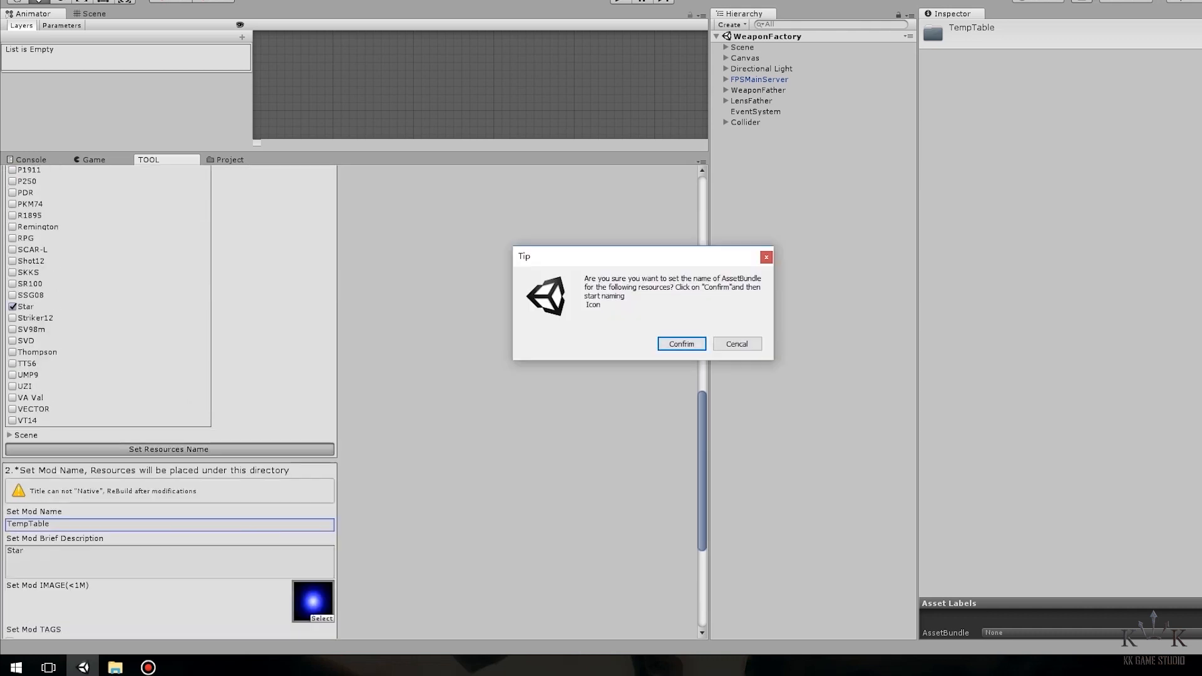
{"action": "left_click", "coordinate": [679, 343]}
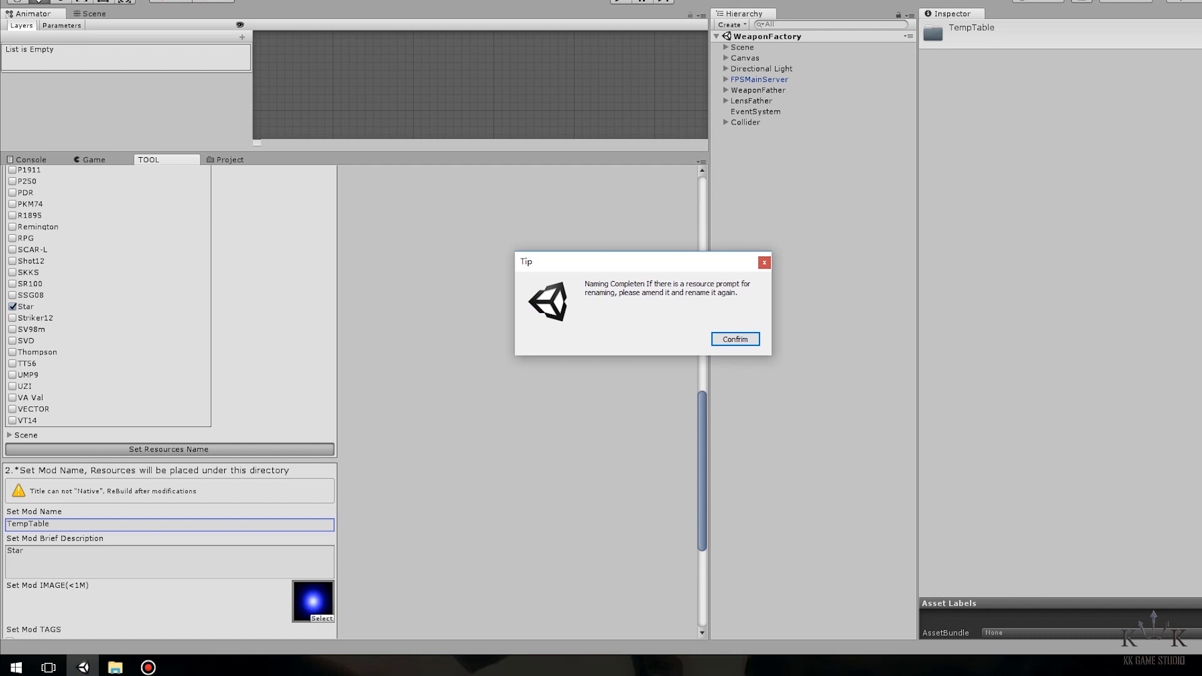
{"action": "left_click", "coordinate": [734, 339]}
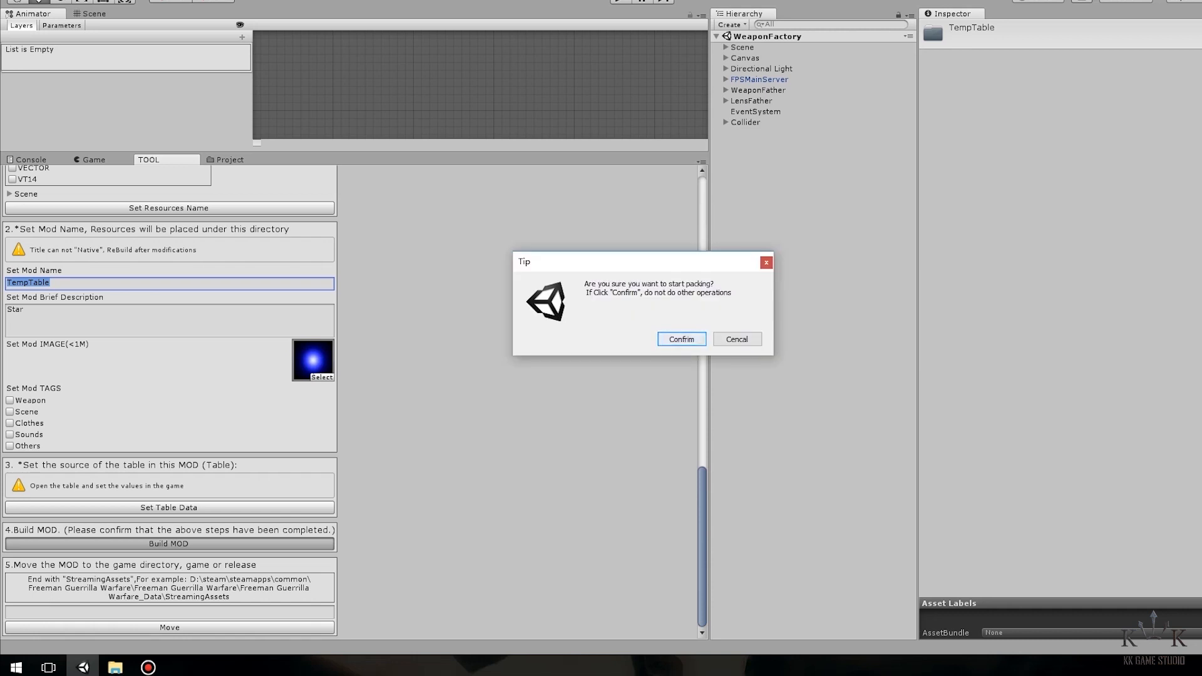
Confirm the packing prompt and let the TempTable AssetBundle build run
{"action": "left_click", "coordinate": [680, 340]}
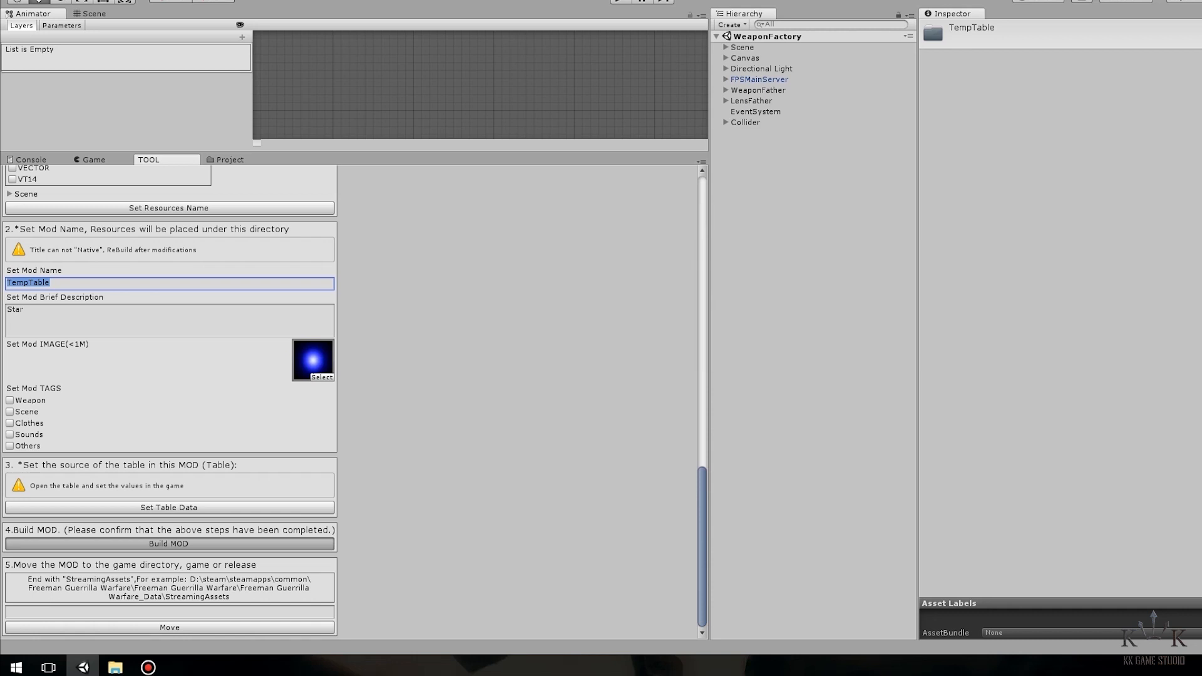
{"action": "left_click", "coordinate": [169, 543]}
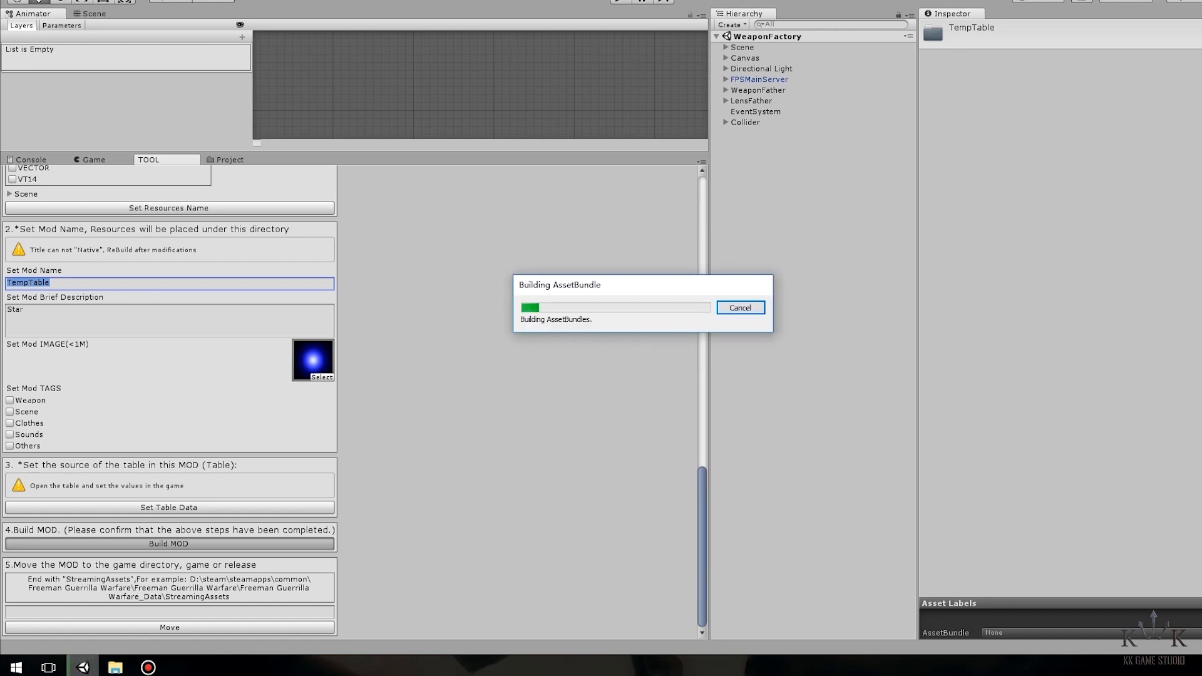